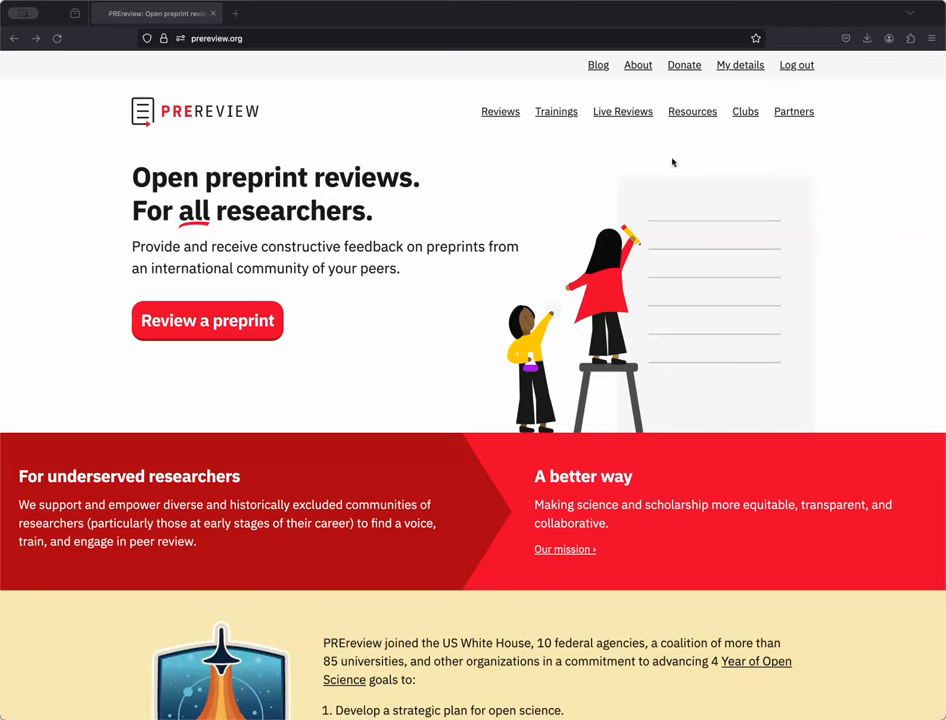
pyautogui.moveTo(408, 249)
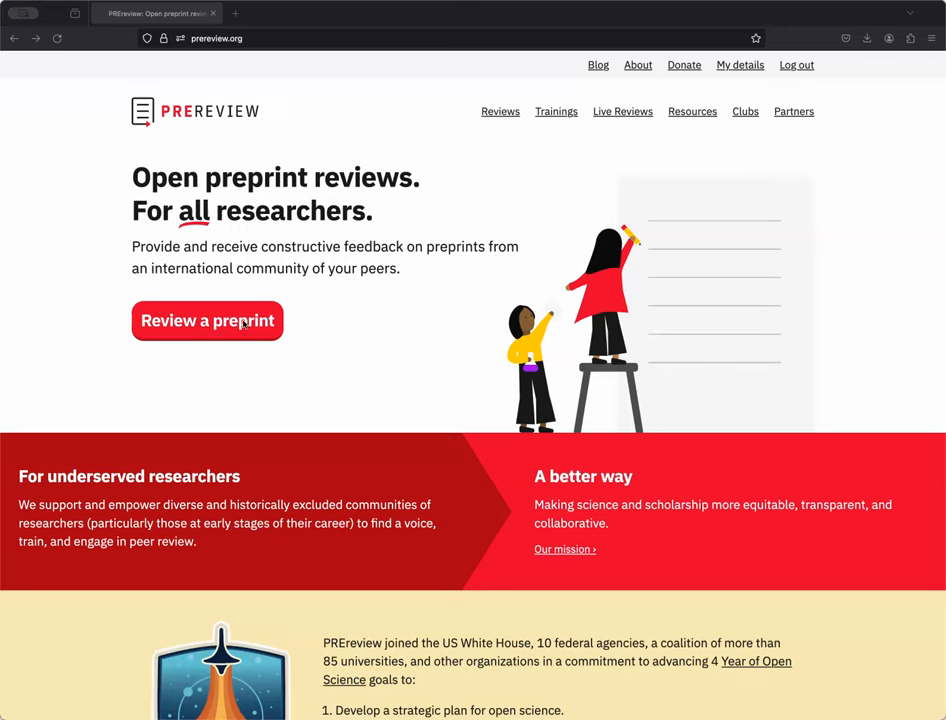
# Step: Start reviewing a preprint from the PREreview home page
pyautogui.click(207, 320)
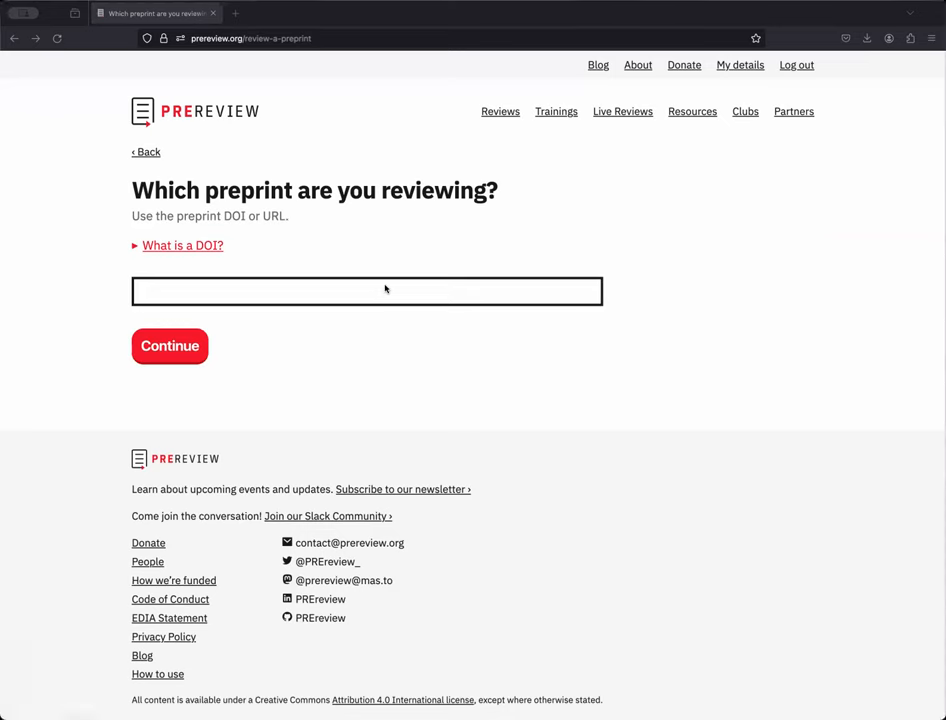
pyautogui.write('https://doi.org/10.1101/2023.08.15.553347')
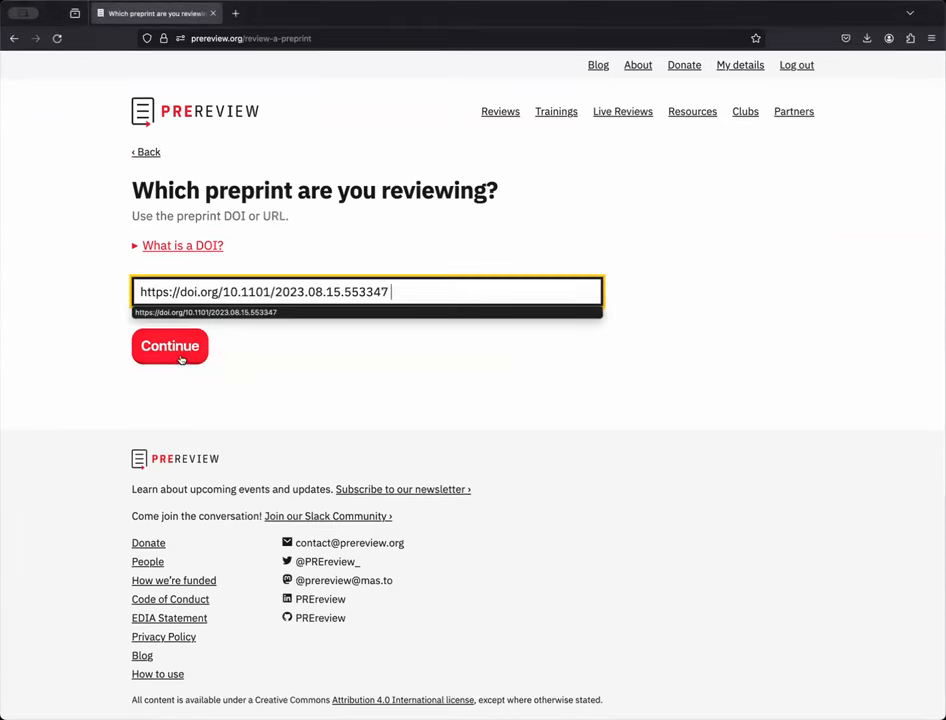
pyautogui.click(169, 346)
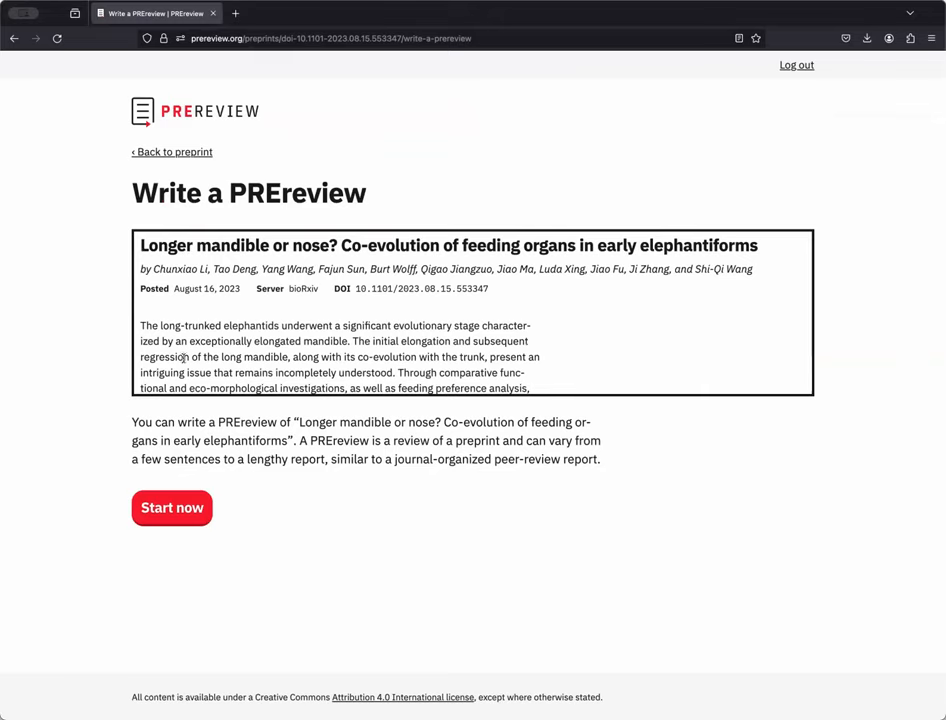
pyautogui.moveTo(224, 477)
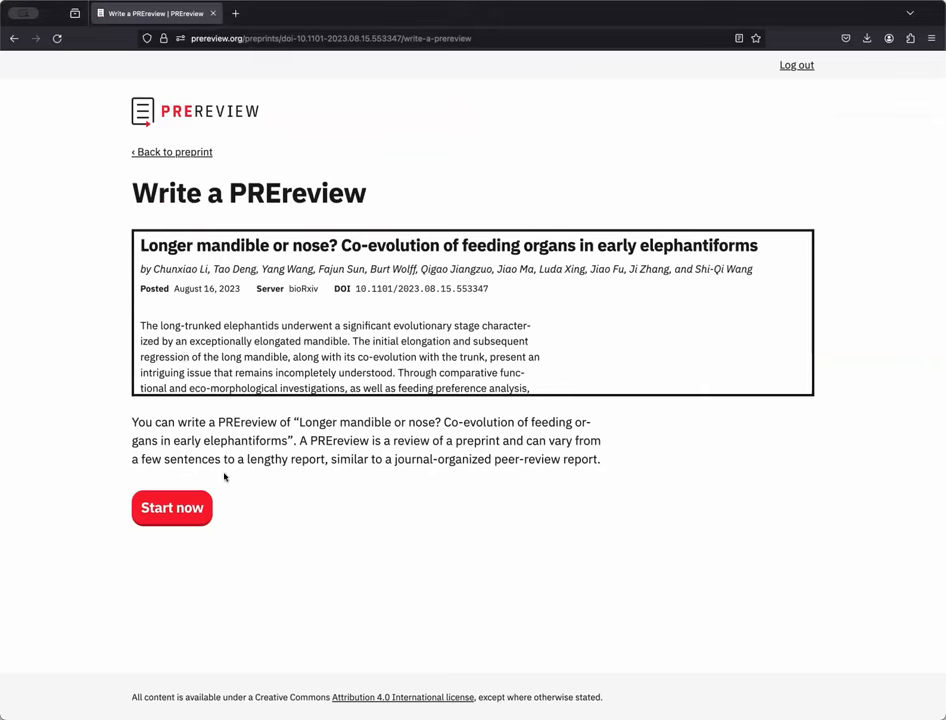
pyautogui.moveTo(240, 514)
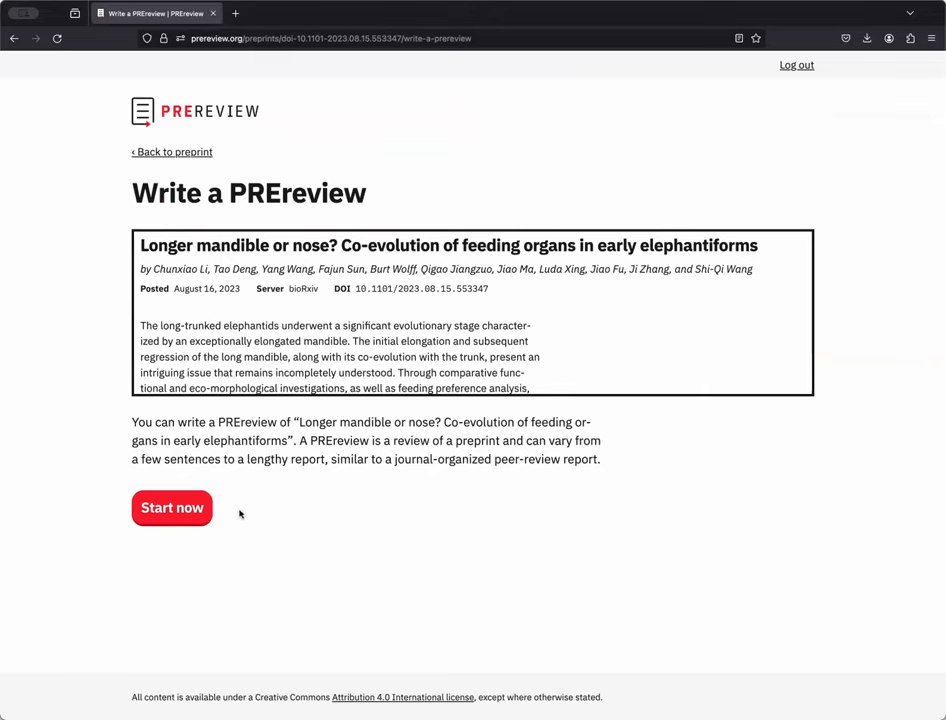
pyautogui.moveTo(240, 531)
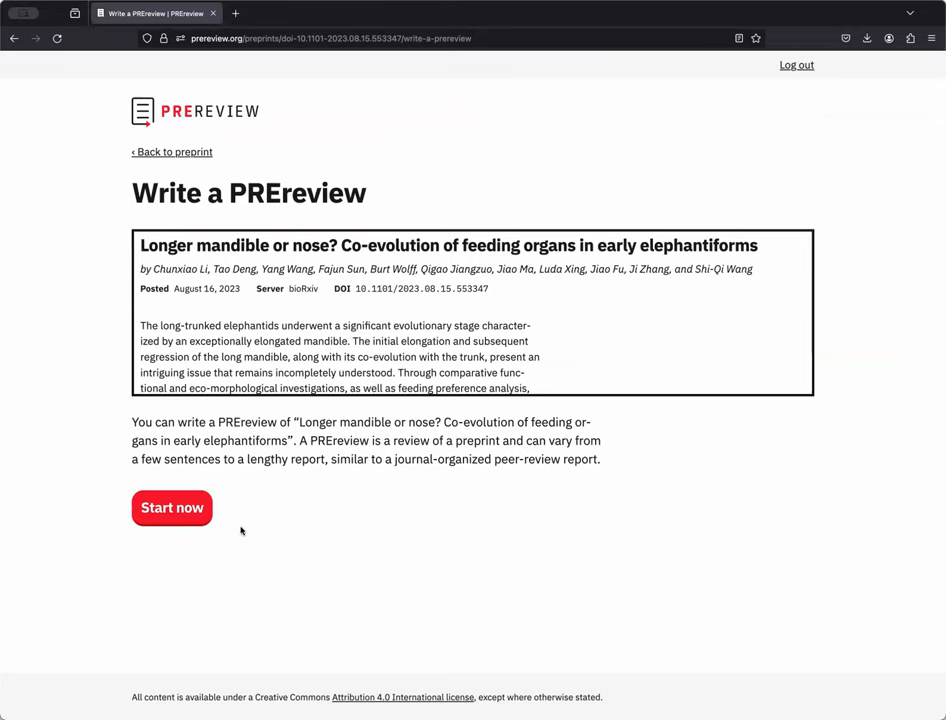
# Step: Begin the review, choosing to paste an already written review
pyautogui.click(171, 508)
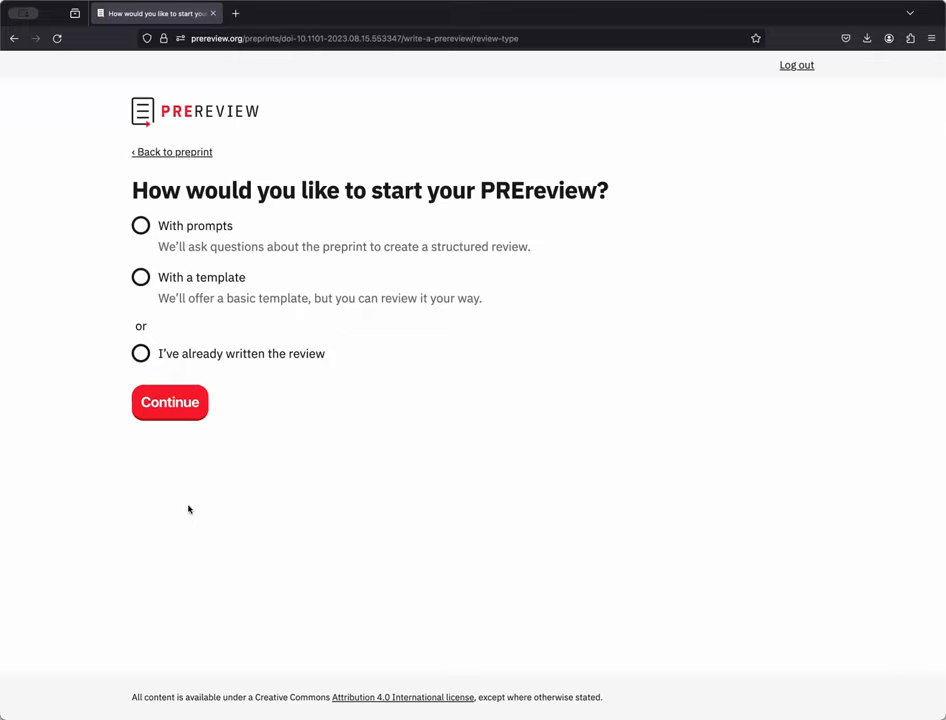
pyautogui.moveTo(169, 389)
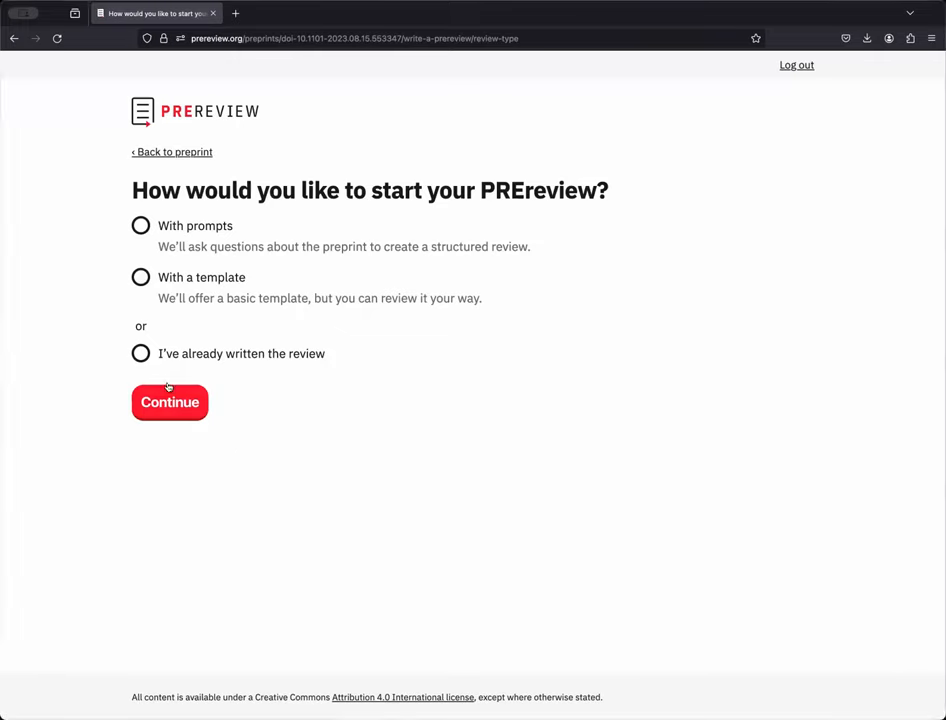
pyautogui.click(140, 353)
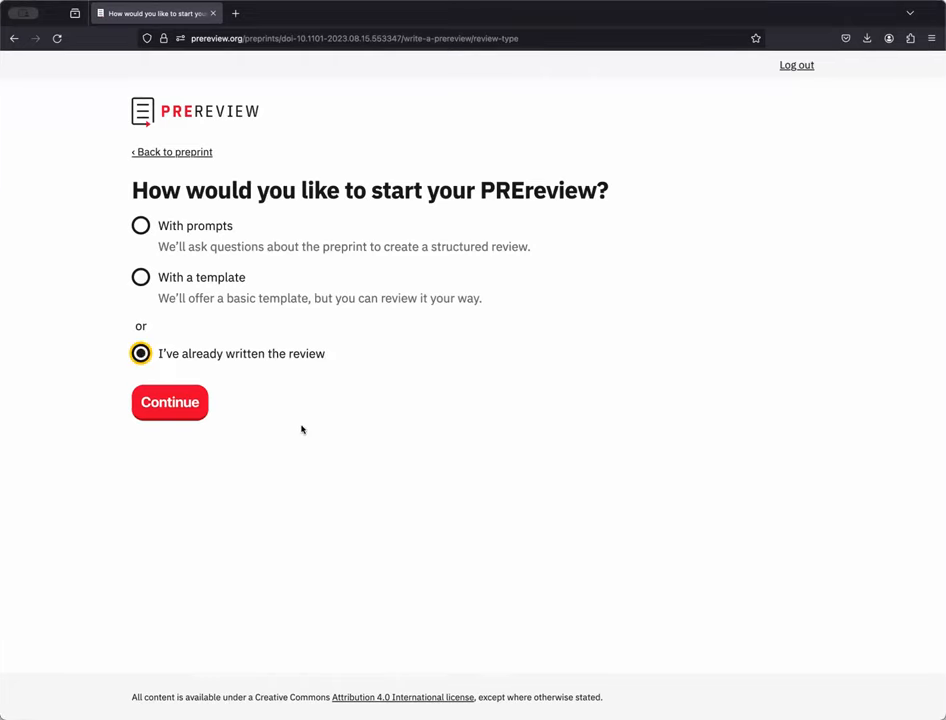
pyautogui.click(169, 402)
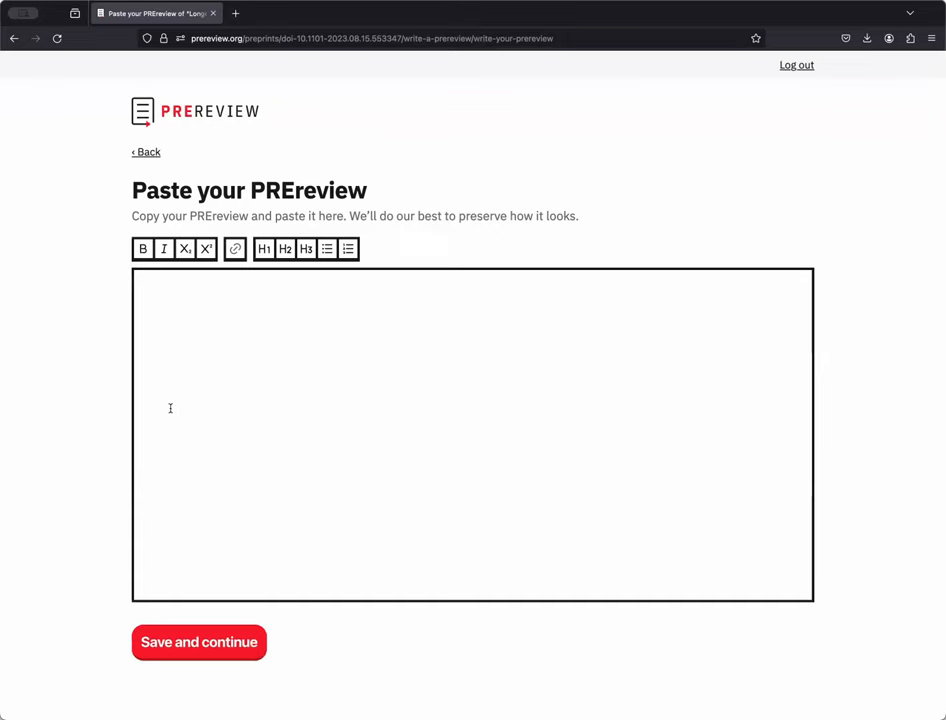
# Step: Enter the review text 'Test review' and save it
pyautogui.click(472, 433)
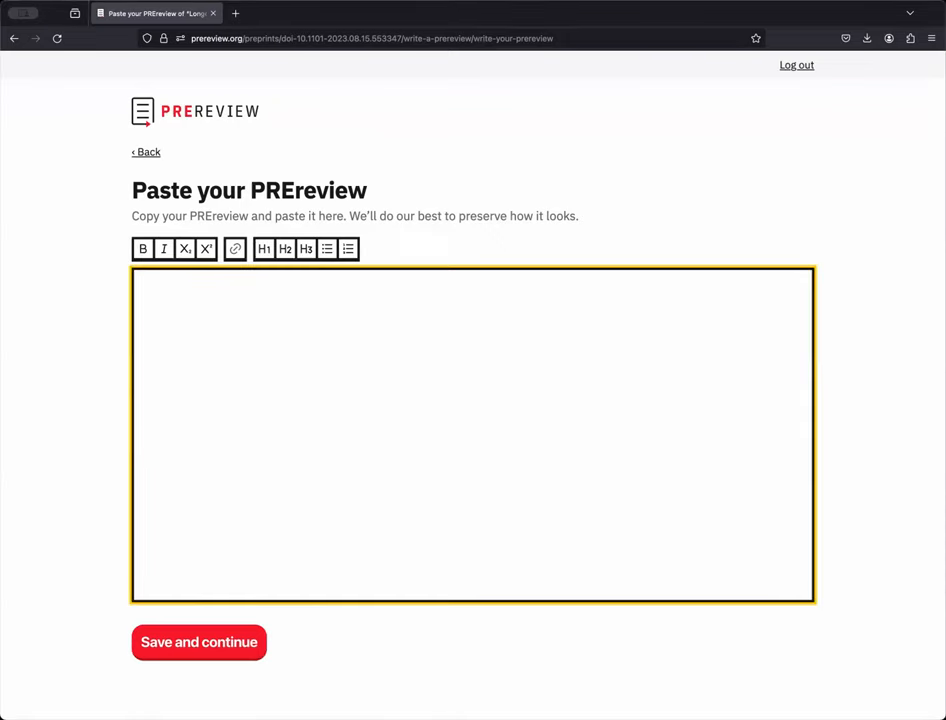
pyautogui.write('Test review')
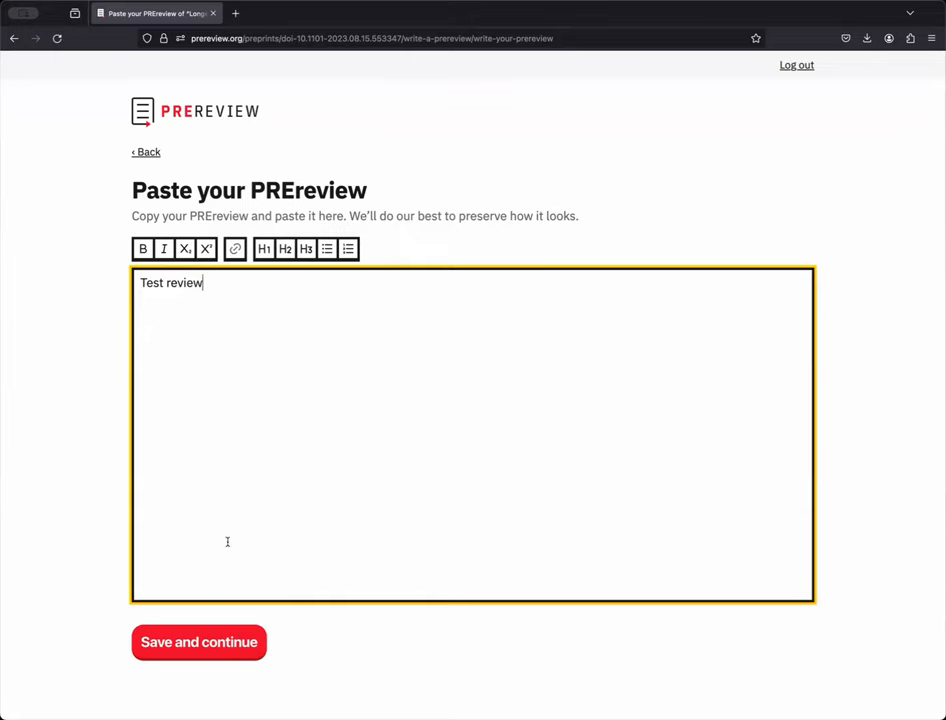
pyautogui.moveTo(294, 669)
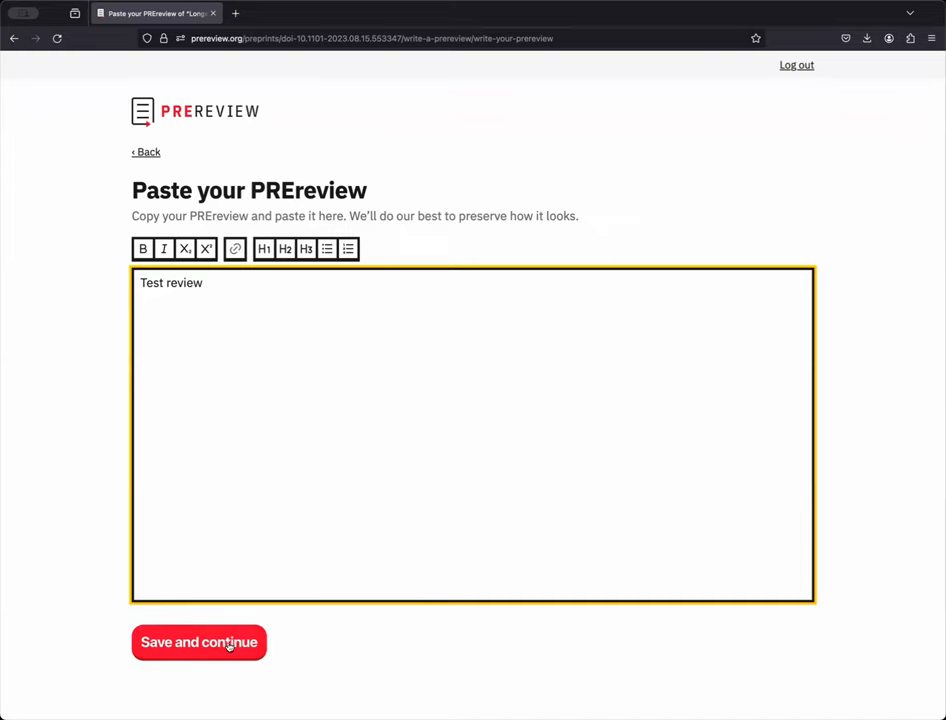
pyautogui.click(198, 642)
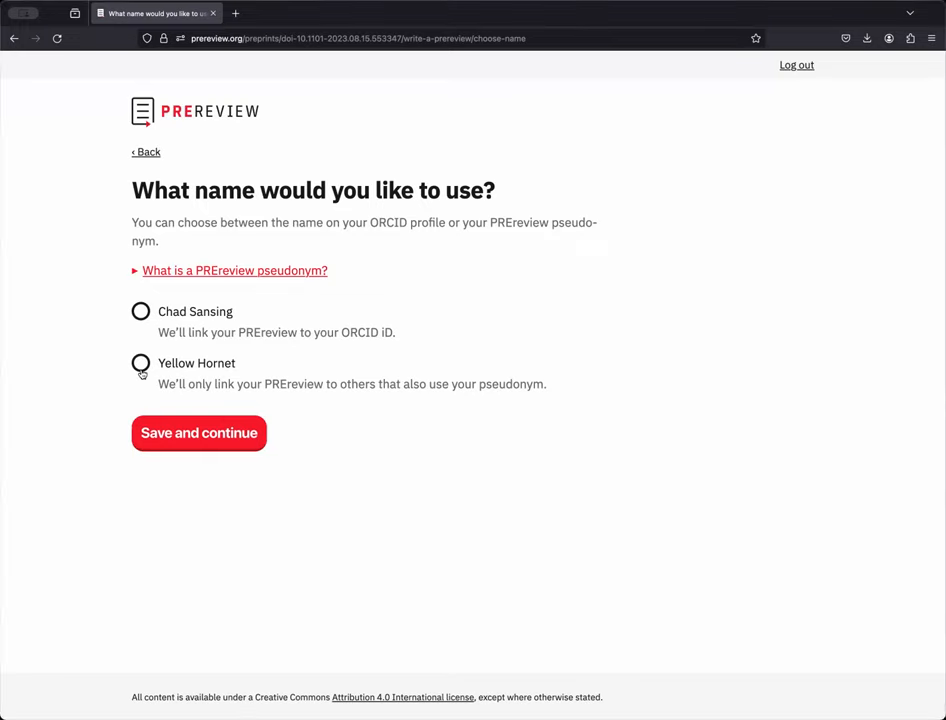
# Step: Choose to publish under the ORCID profile name, reading what a pseudonym is, and save
pyautogui.click(140, 311)
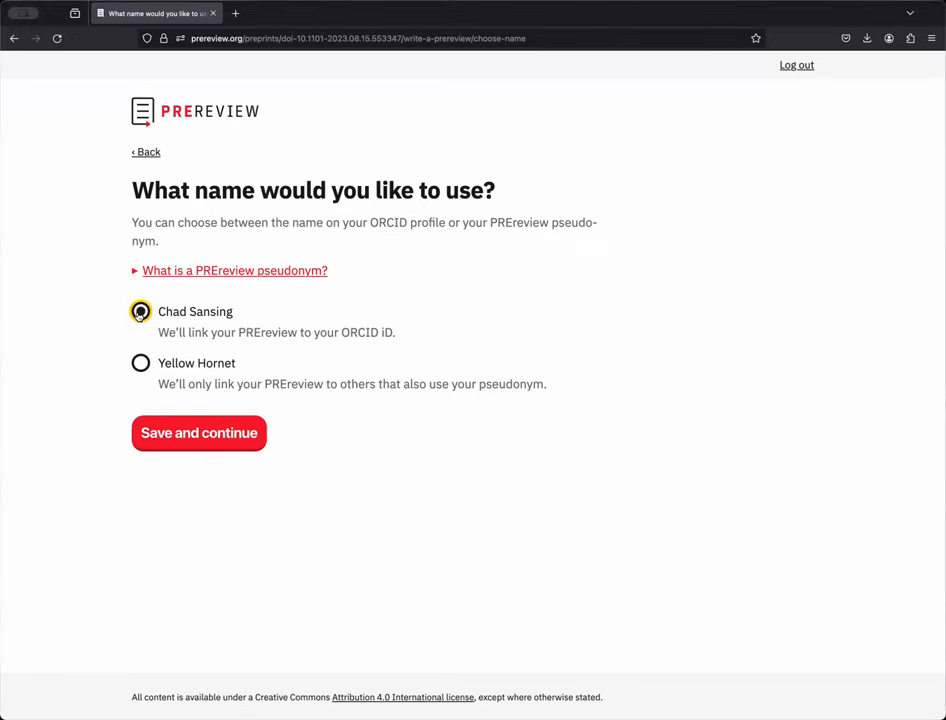
pyautogui.click(234, 270)
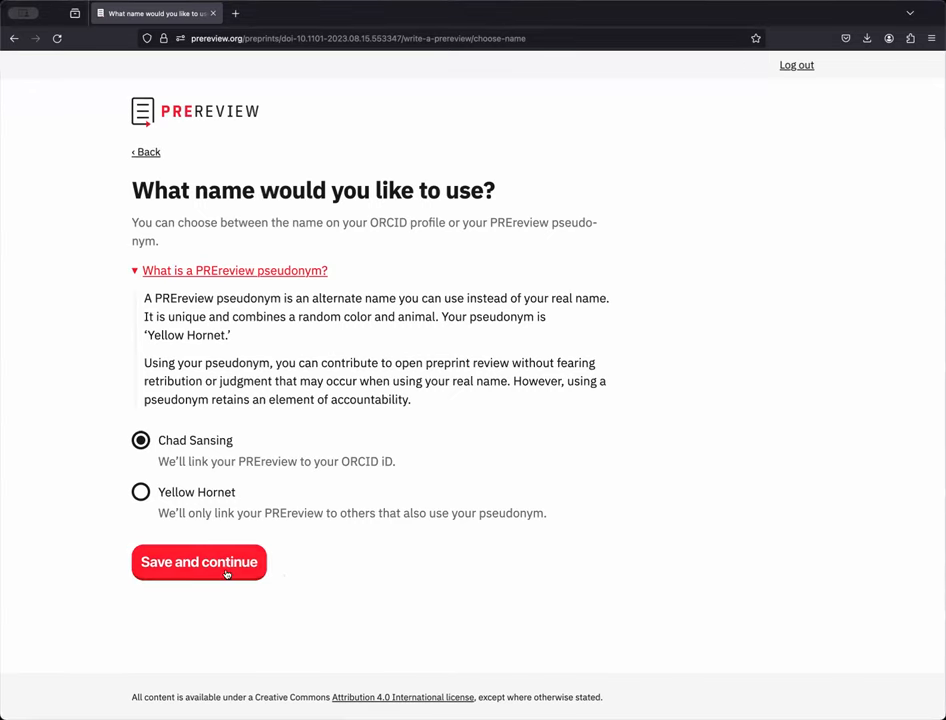
pyautogui.click(198, 562)
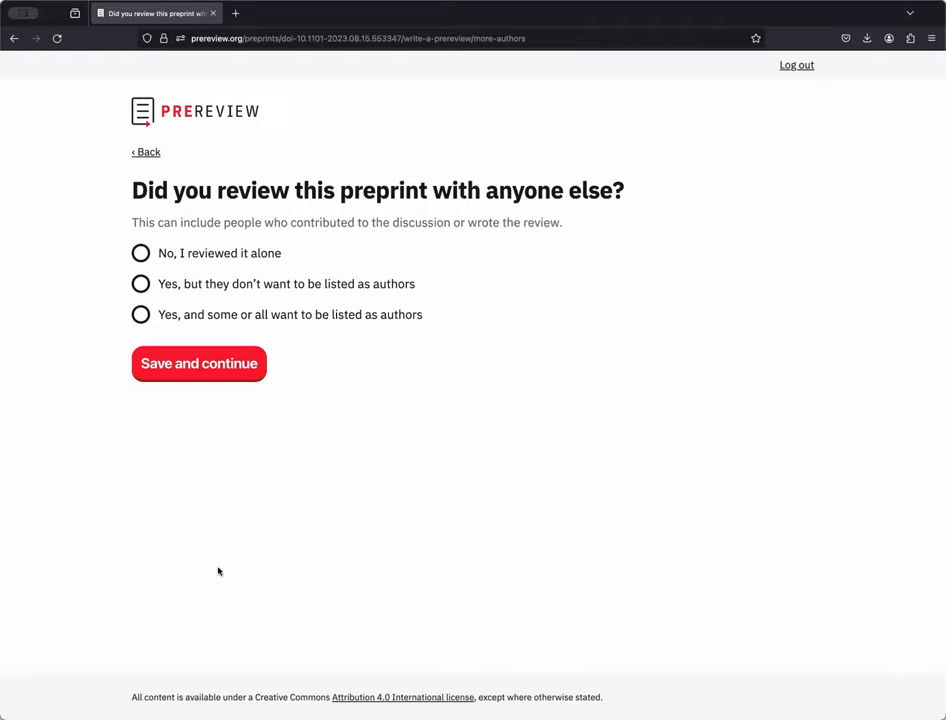
pyautogui.moveTo(317, 290)
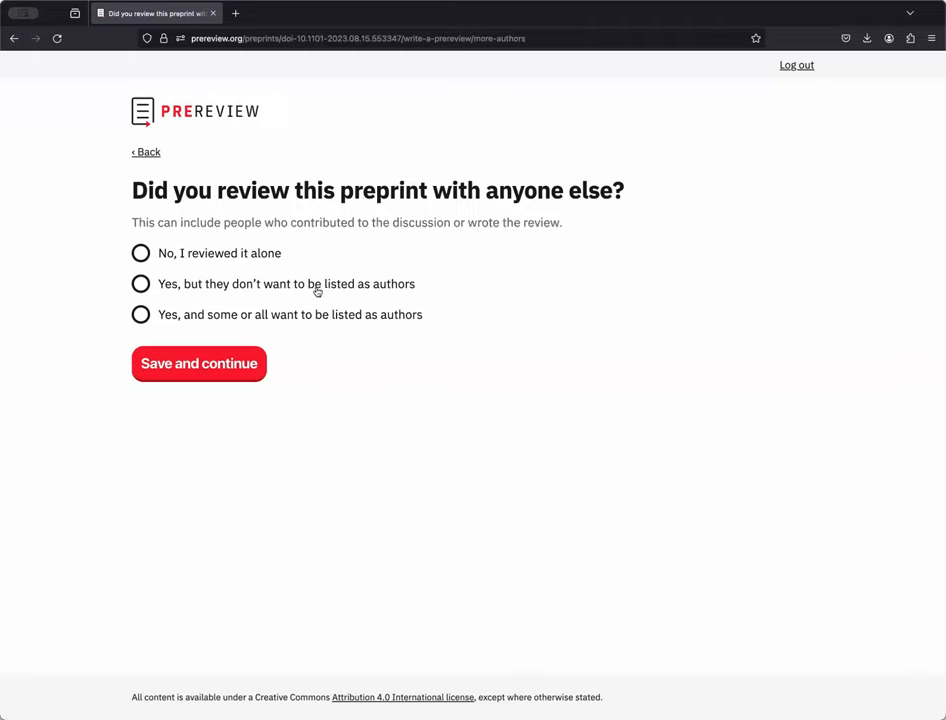
pyautogui.moveTo(430, 305)
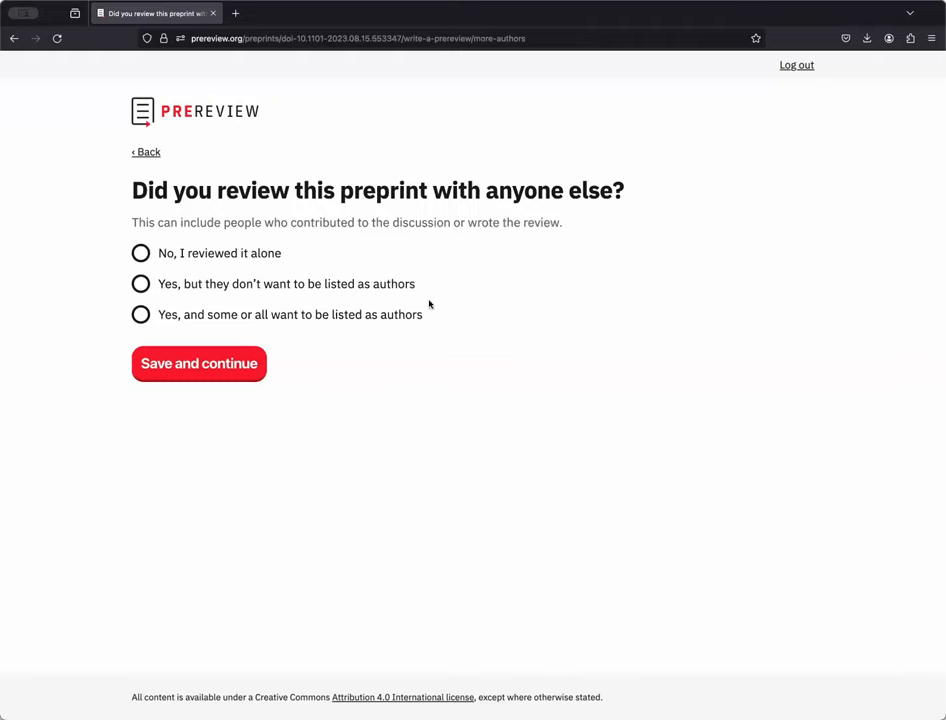
pyautogui.moveTo(523, 364)
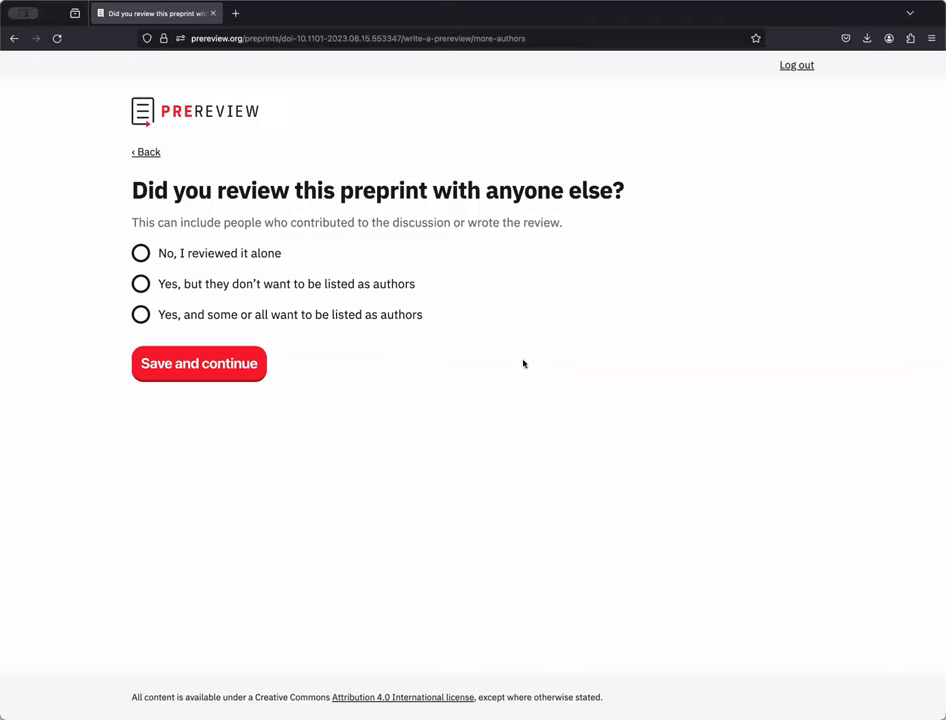
pyautogui.moveTo(460, 286)
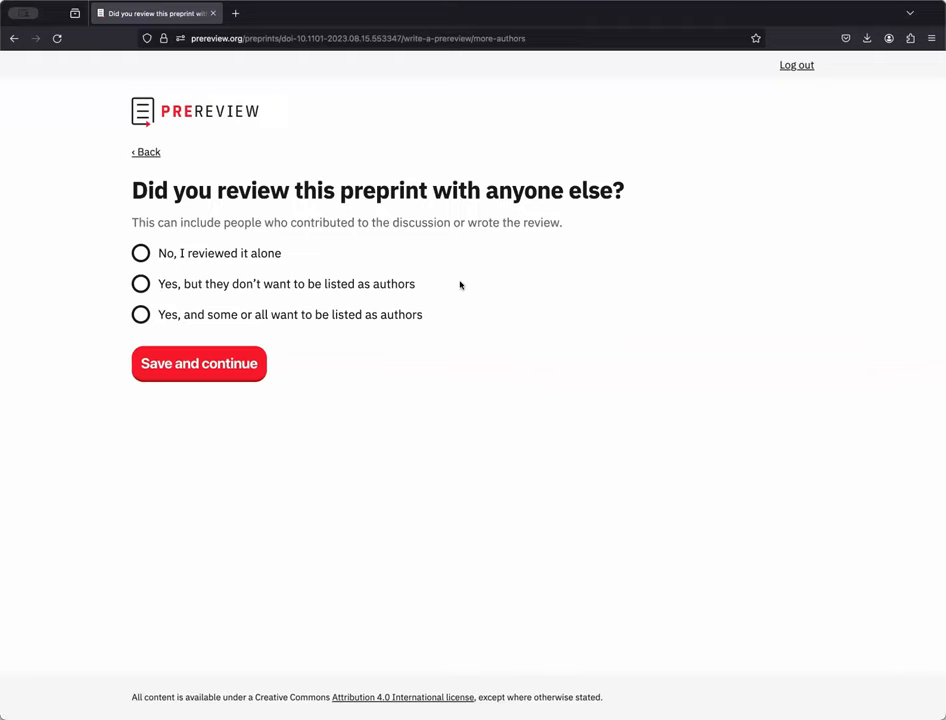
pyautogui.moveTo(485, 357)
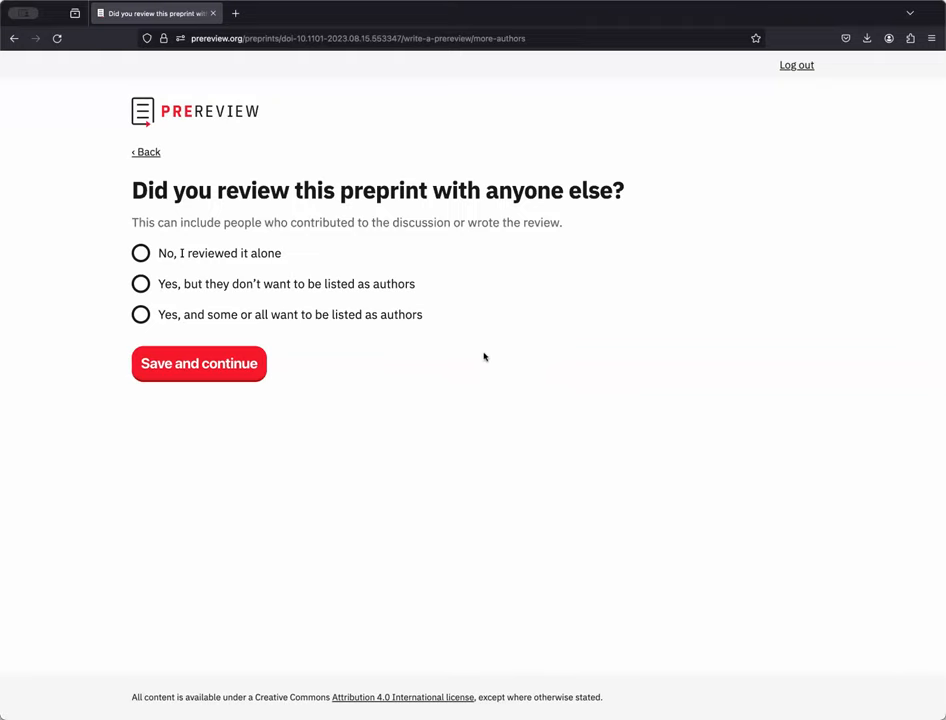
pyautogui.moveTo(473, 352)
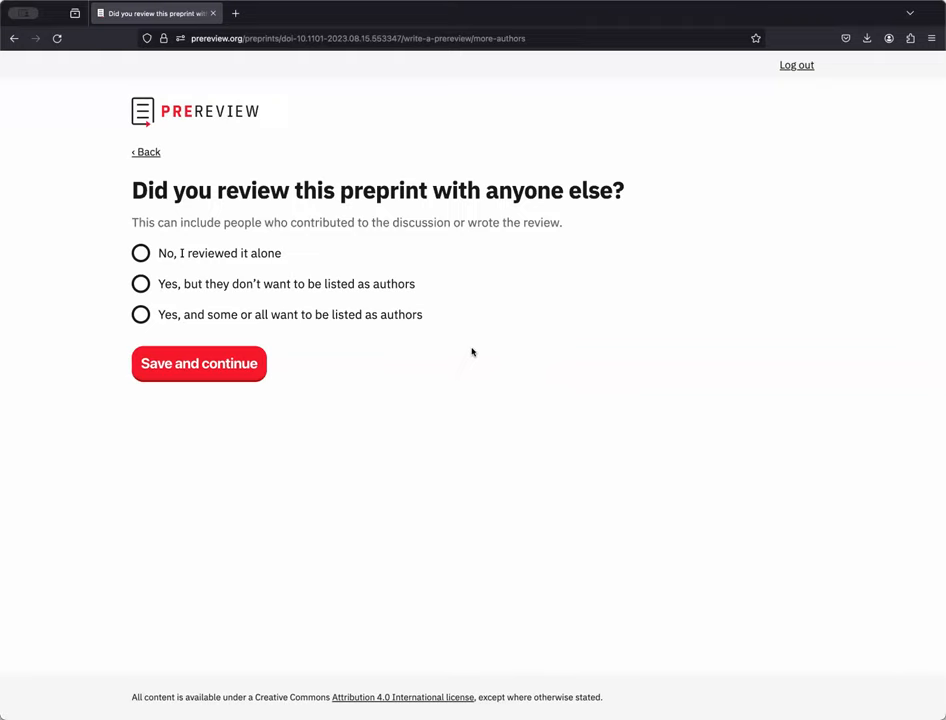
pyautogui.moveTo(213, 275)
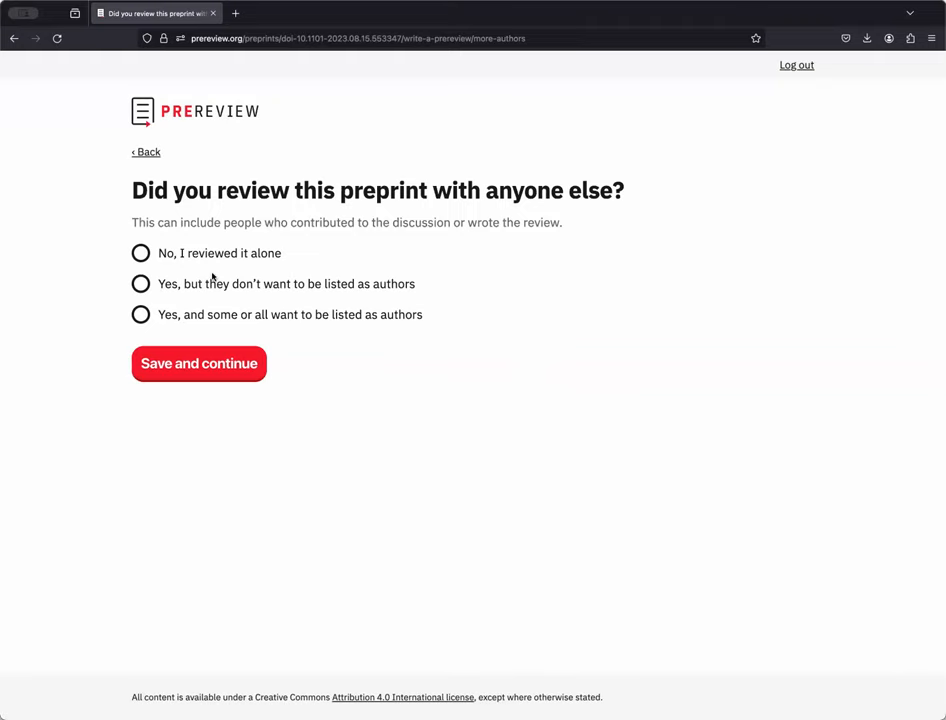
# Step: Try the listed-co-reviewers answer with approval ticked, then settle on 'No, I reviewed it alone' and save
pyautogui.click(140, 314)
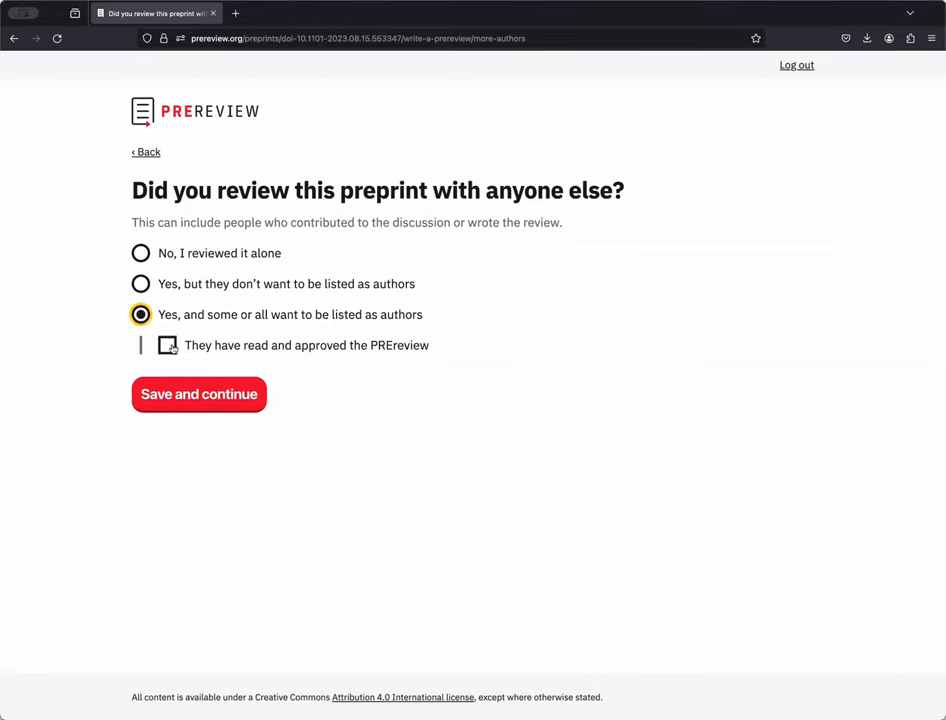
pyautogui.click(167, 345)
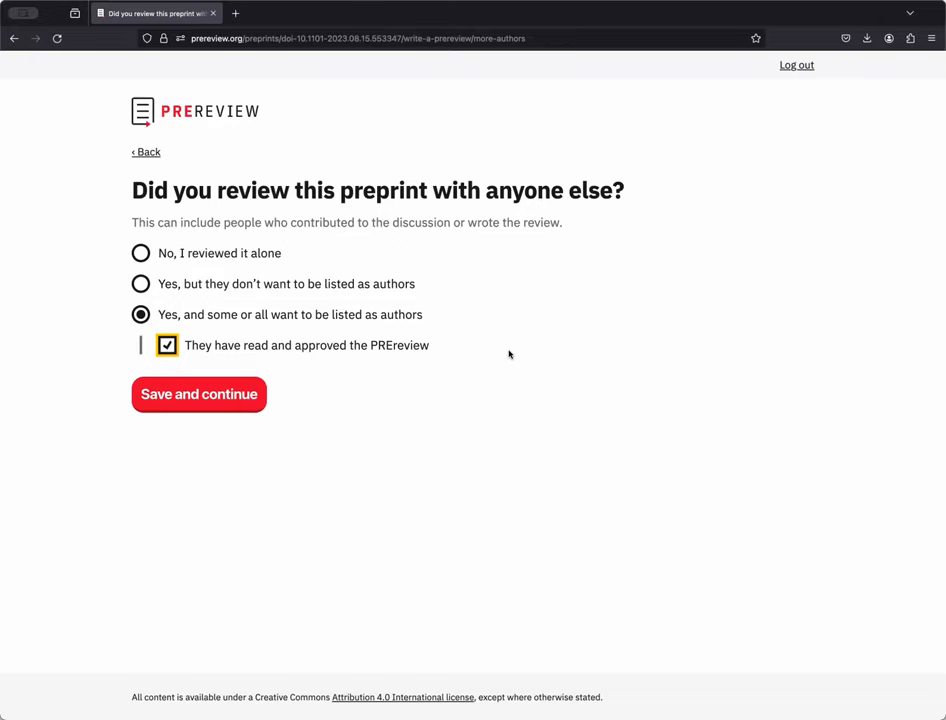
pyautogui.moveTo(235, 253)
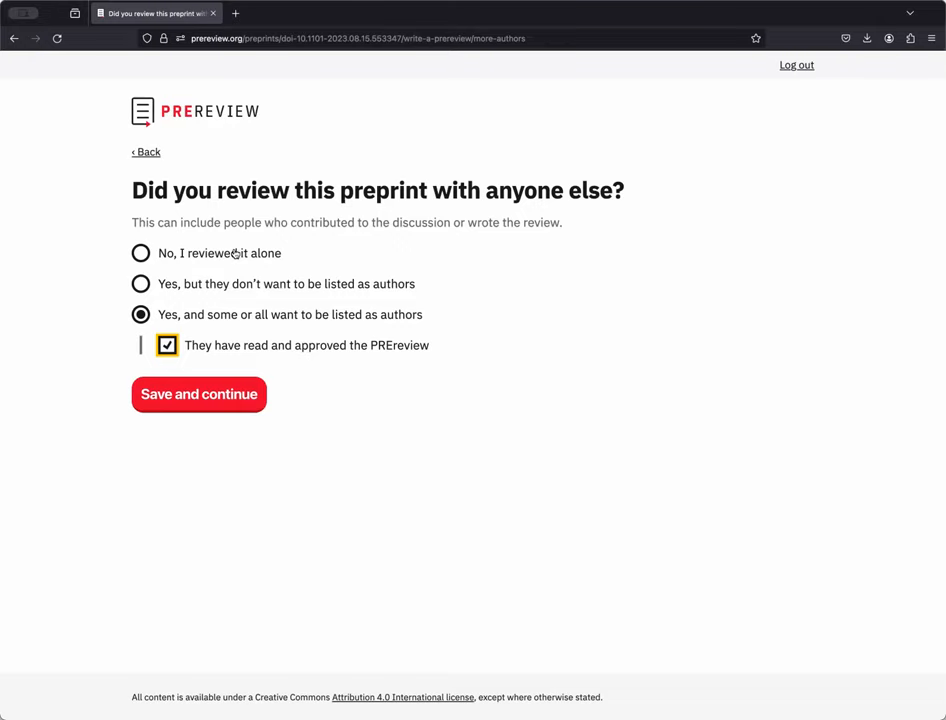
pyautogui.click(140, 253)
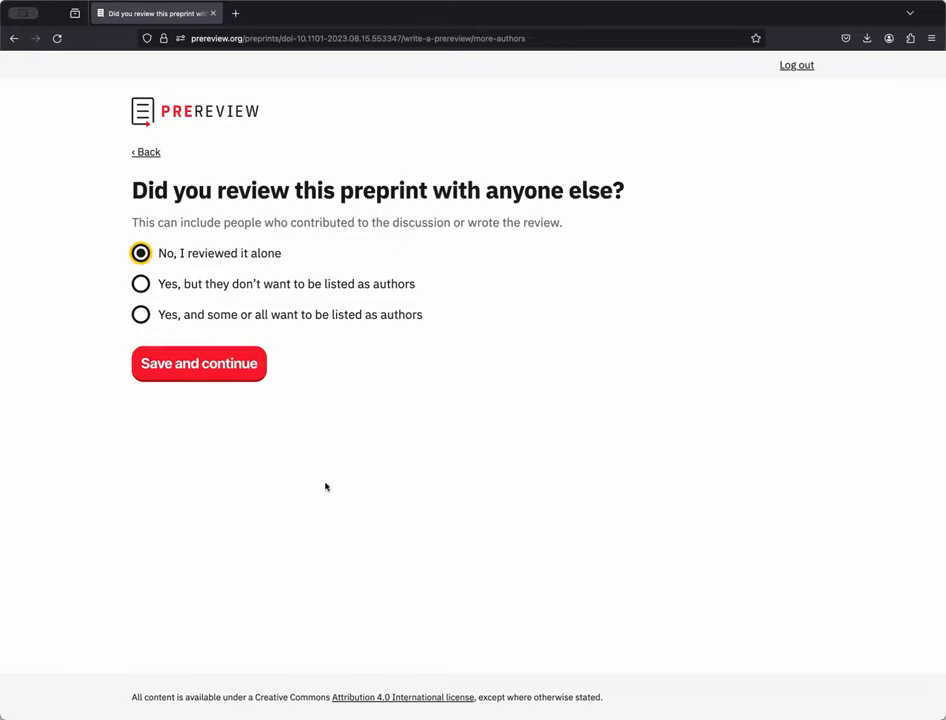
pyautogui.click(198, 363)
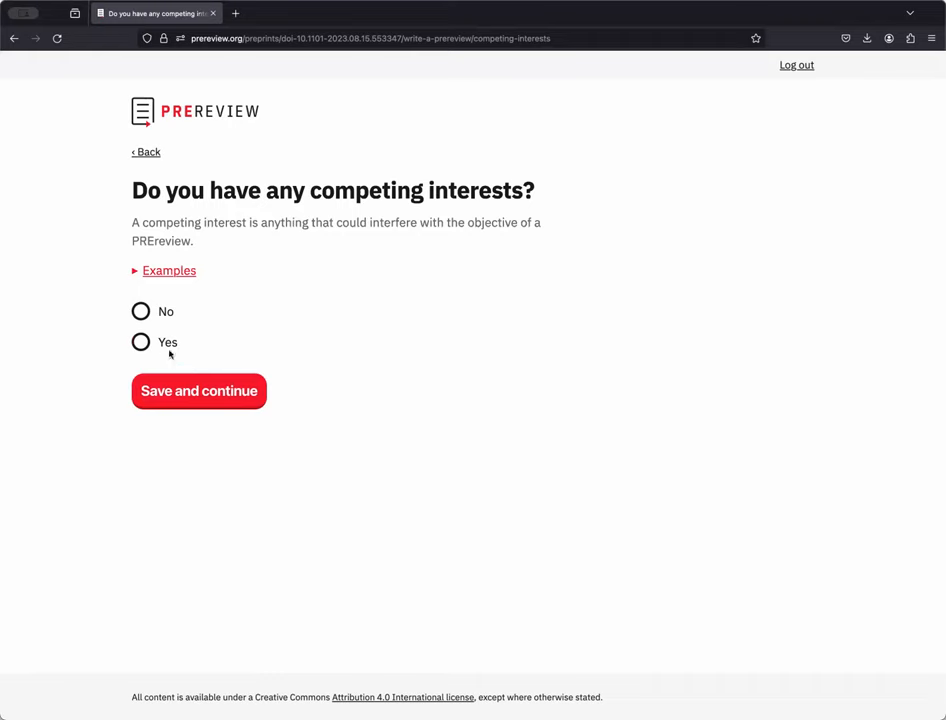
pyautogui.moveTo(265, 338)
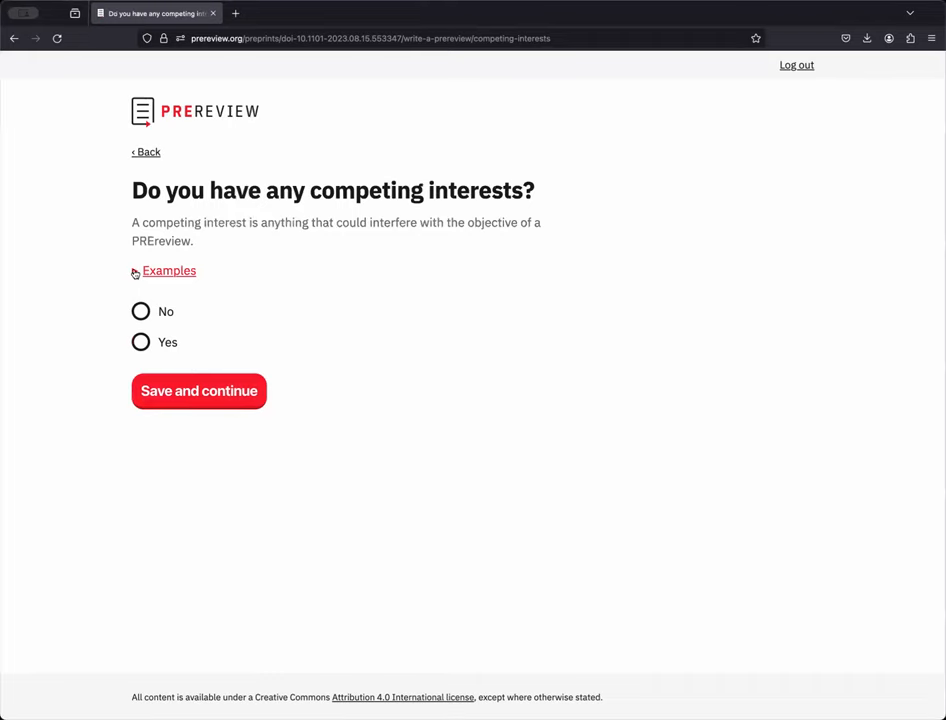
# Step: View the competing-interest examples, declare no competing interests and save
pyautogui.click(168, 270)
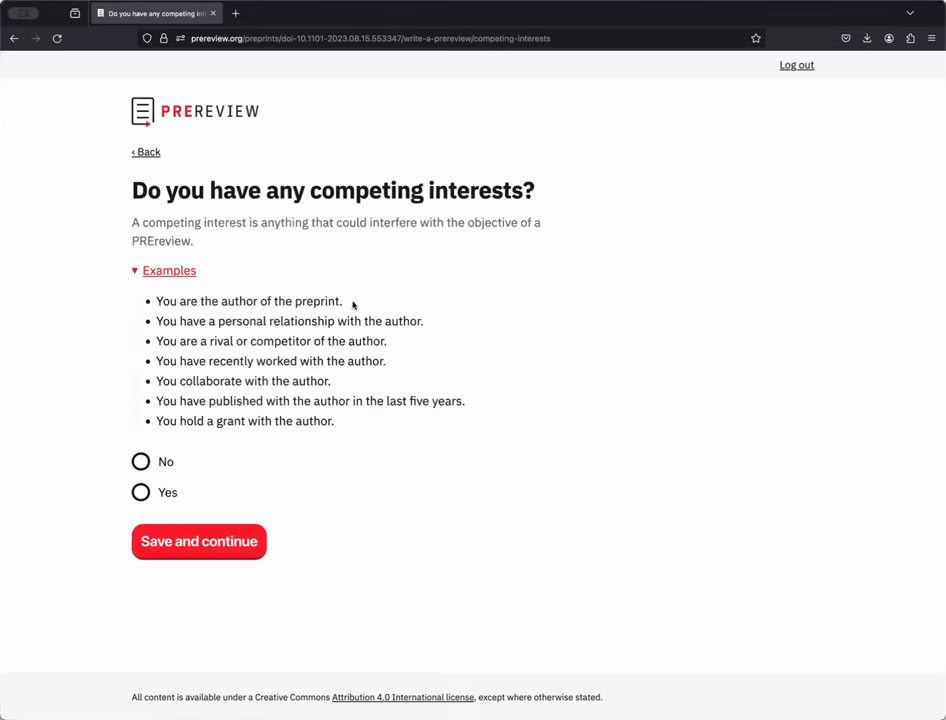
pyautogui.moveTo(391, 372)
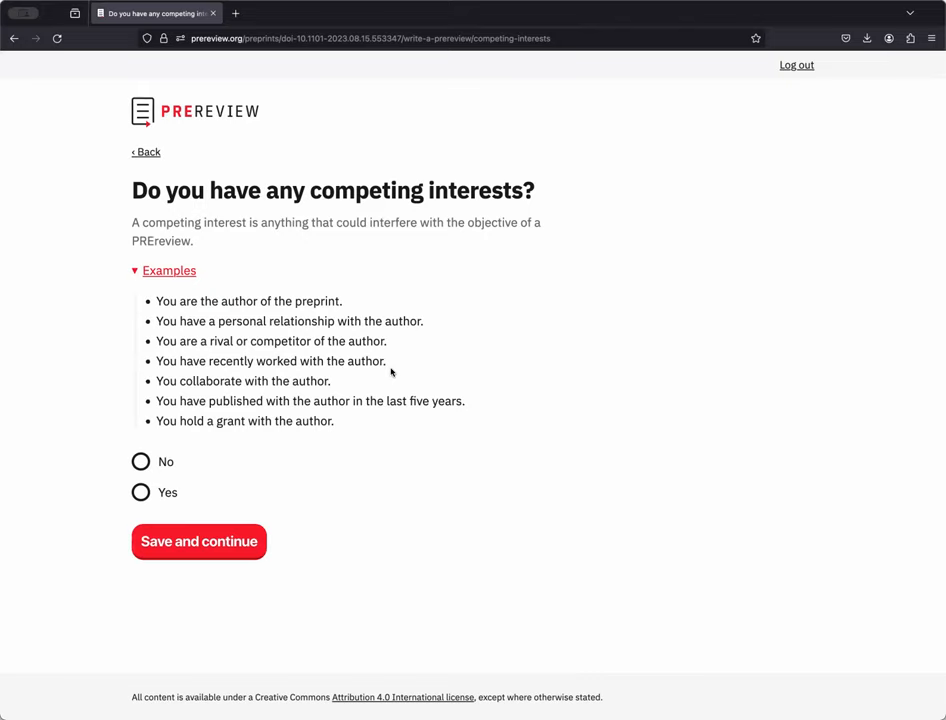
pyautogui.moveTo(235, 442)
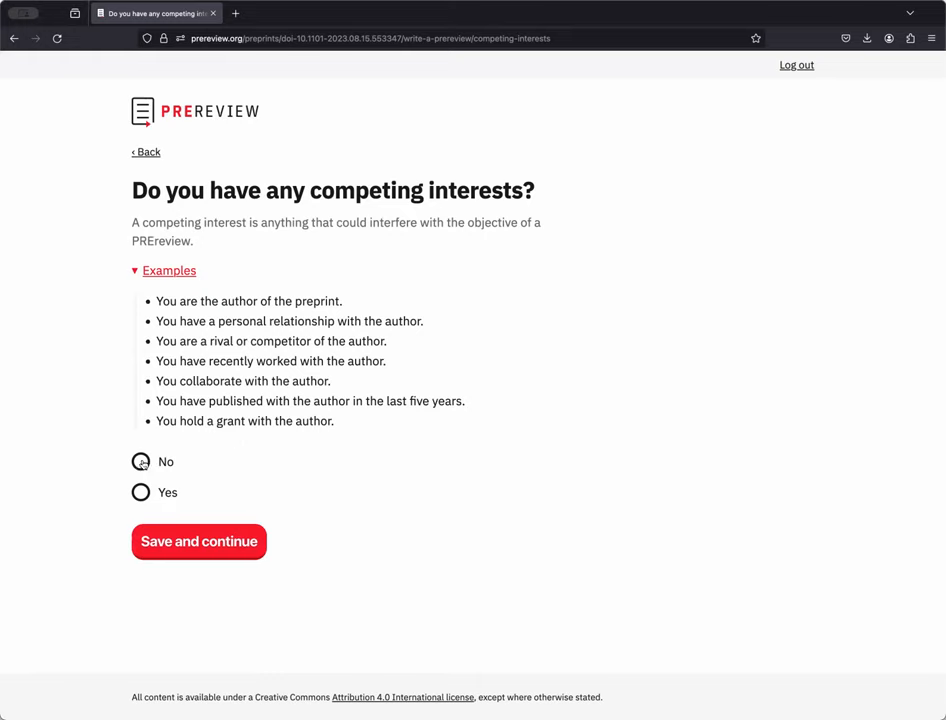
pyautogui.click(140, 461)
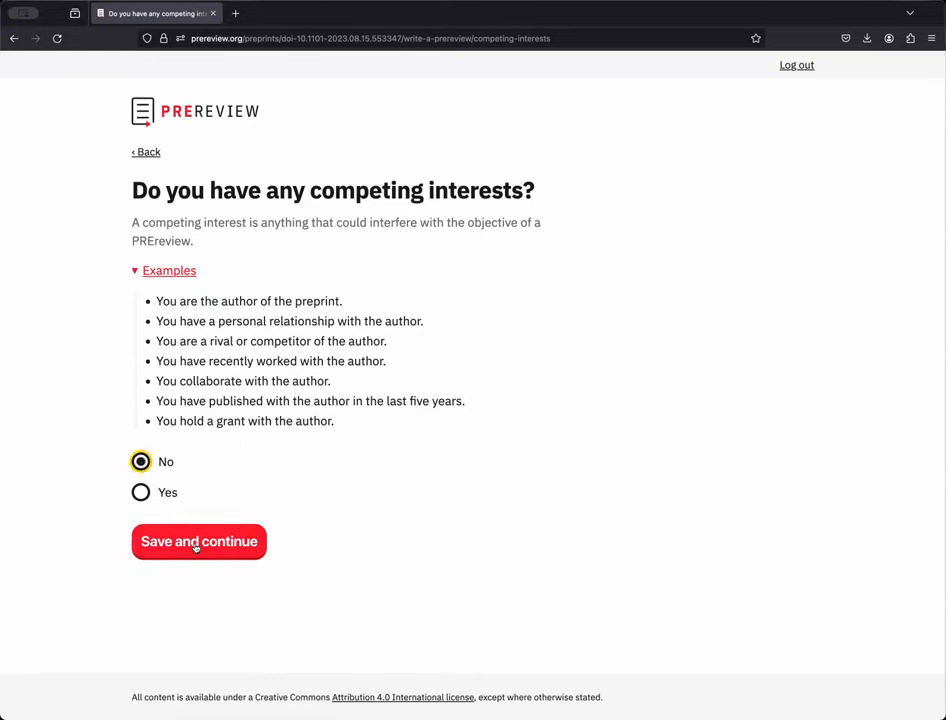
pyautogui.click(198, 541)
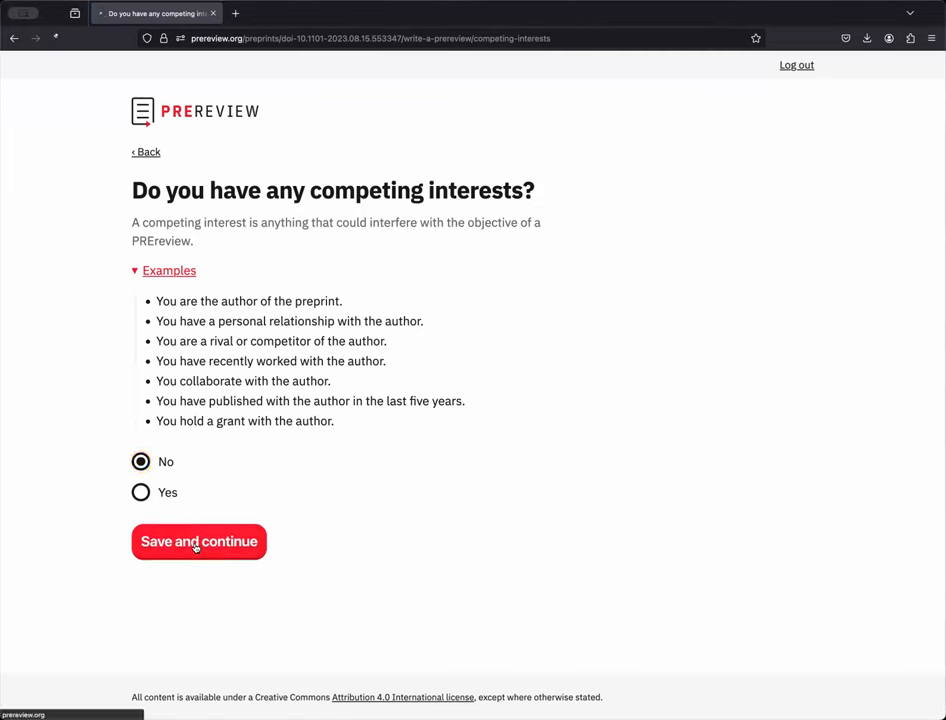
pyautogui.click(198, 541)
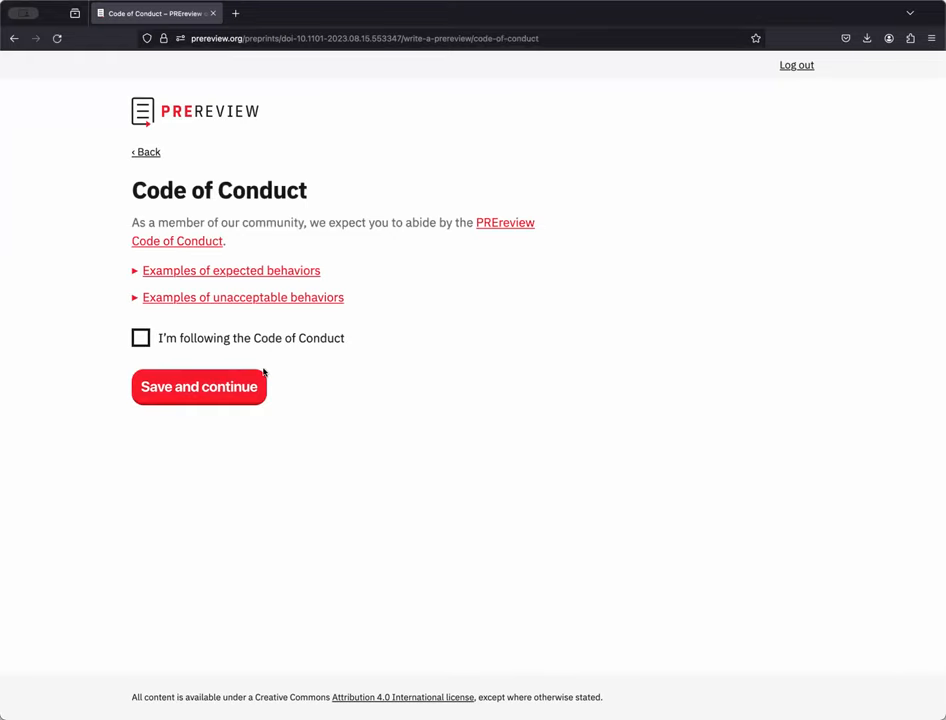
pyautogui.moveTo(347, 453)
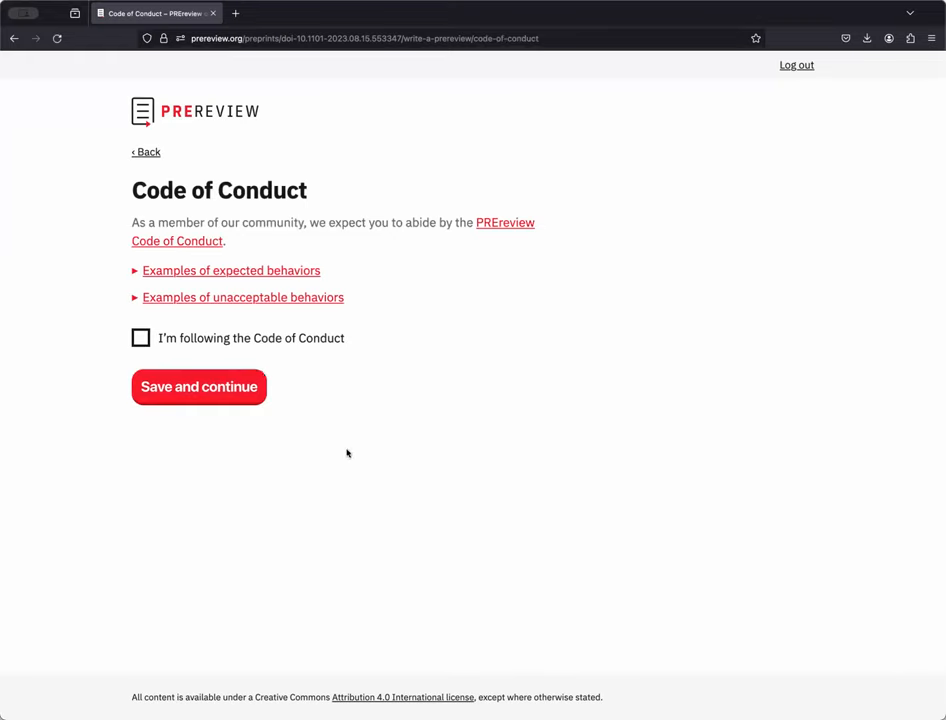
pyautogui.moveTo(561, 230)
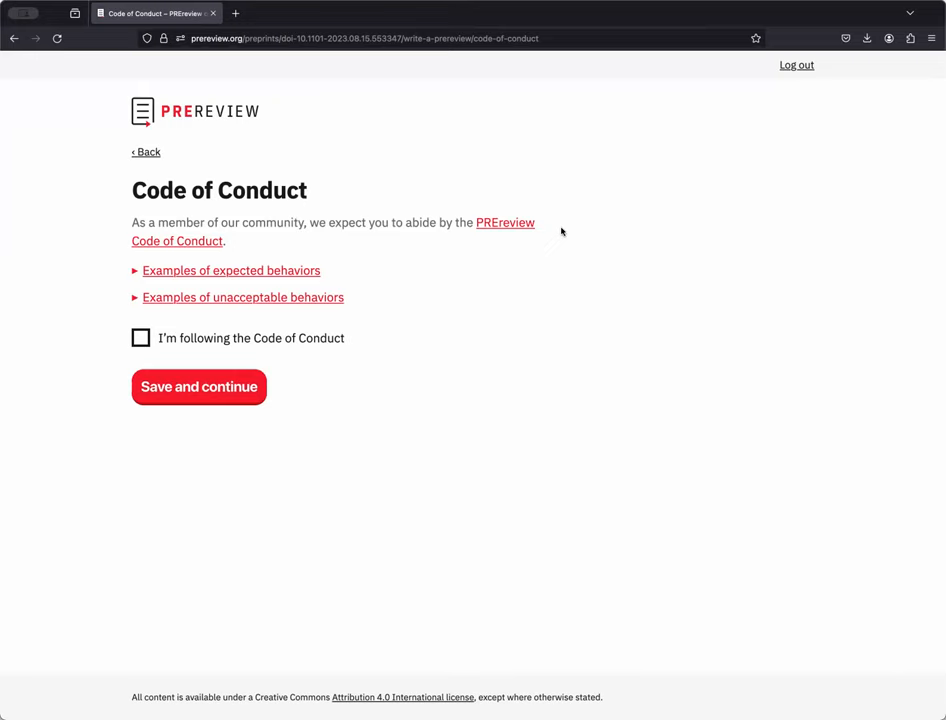
pyautogui.moveTo(559, 226)
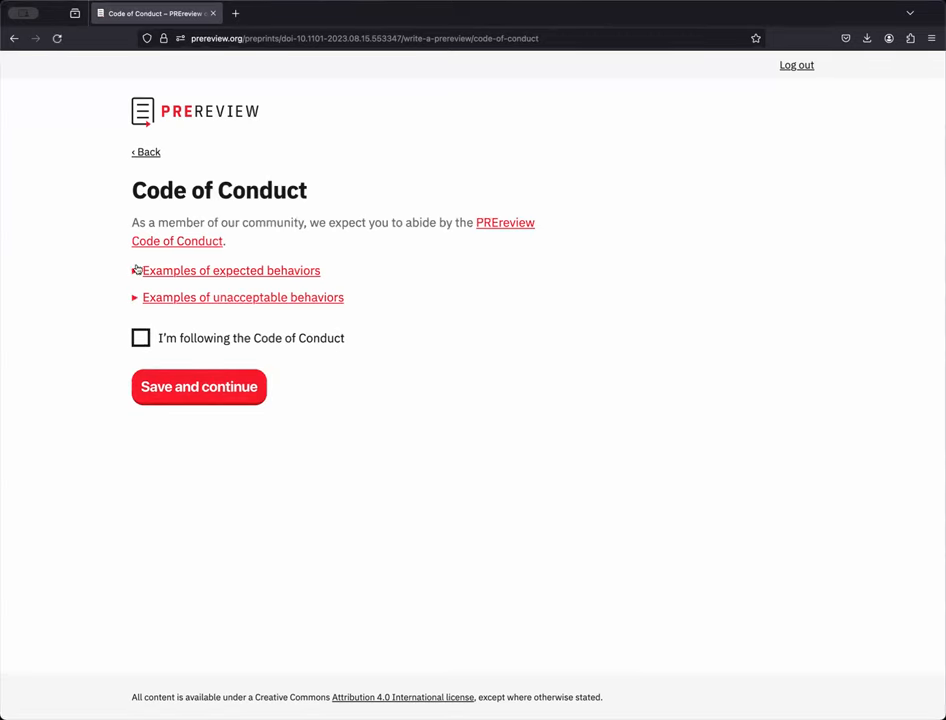
# Step: Review both behaviour example lists, agree to follow the Code of Conduct and save
pyautogui.click(231, 270)
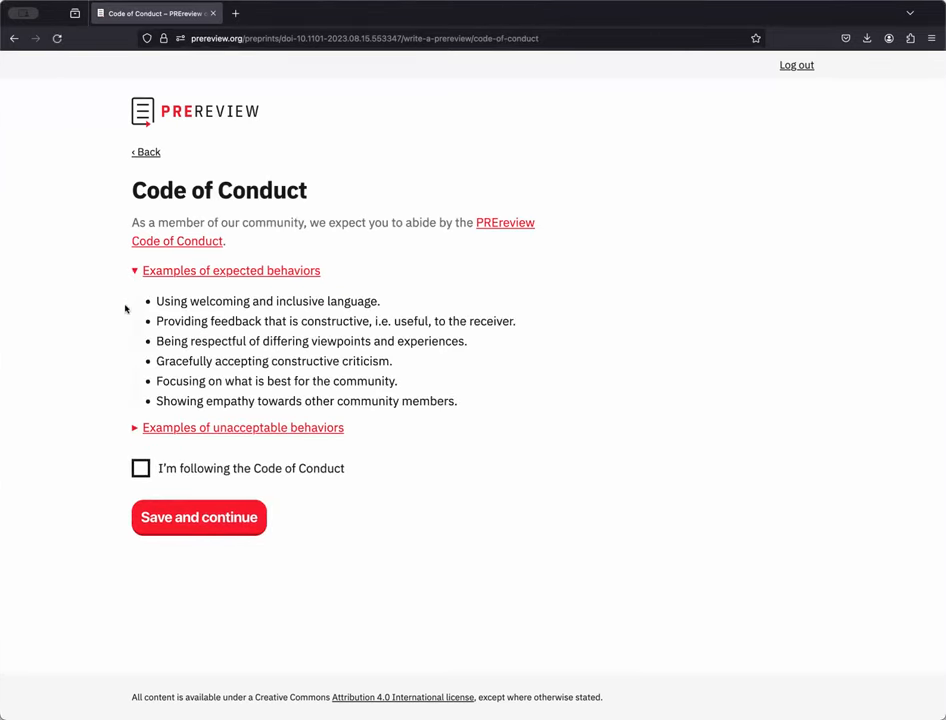
pyautogui.click(243, 427)
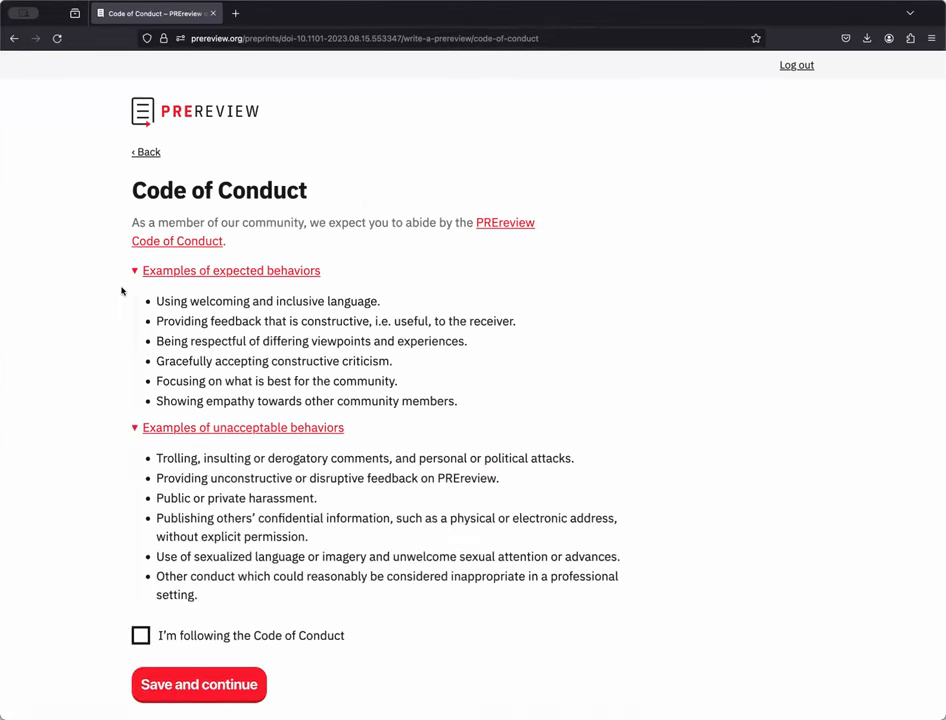
pyautogui.moveTo(134, 285)
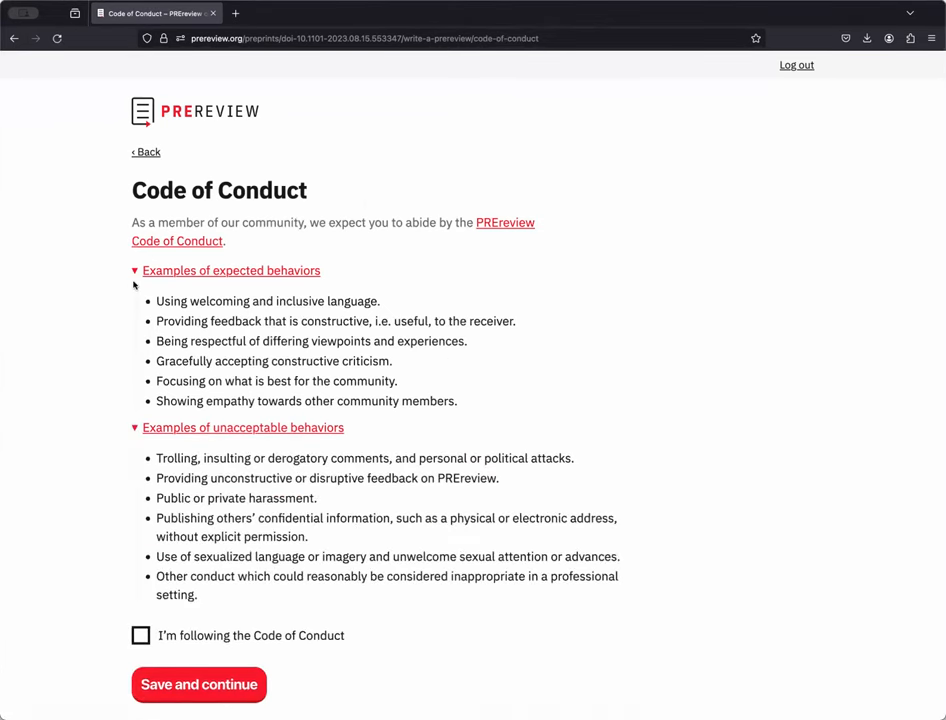
pyautogui.click(231, 270)
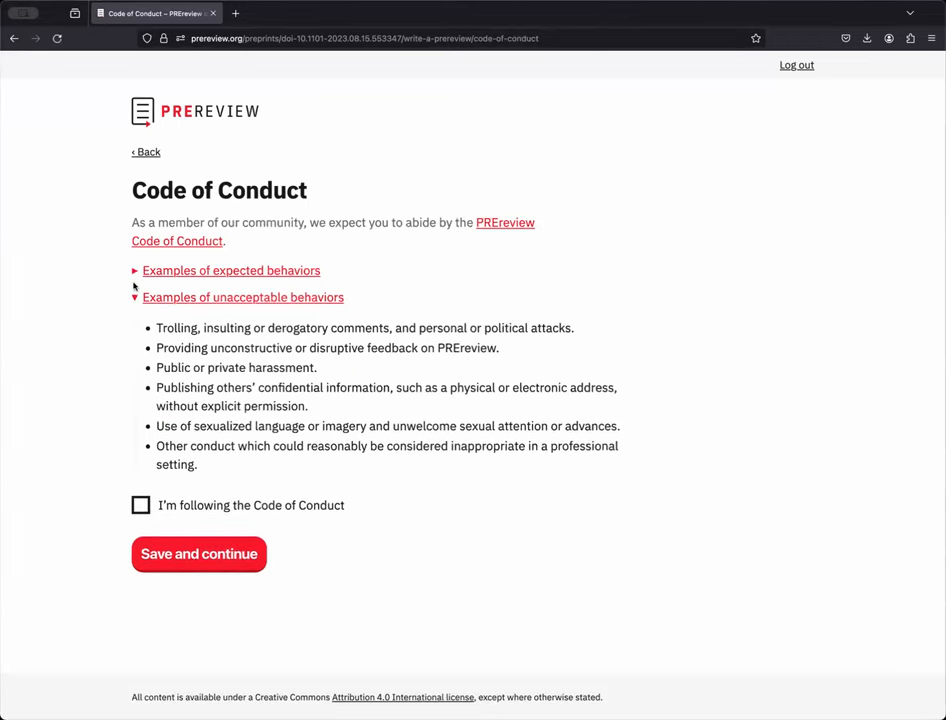
pyautogui.click(243, 297)
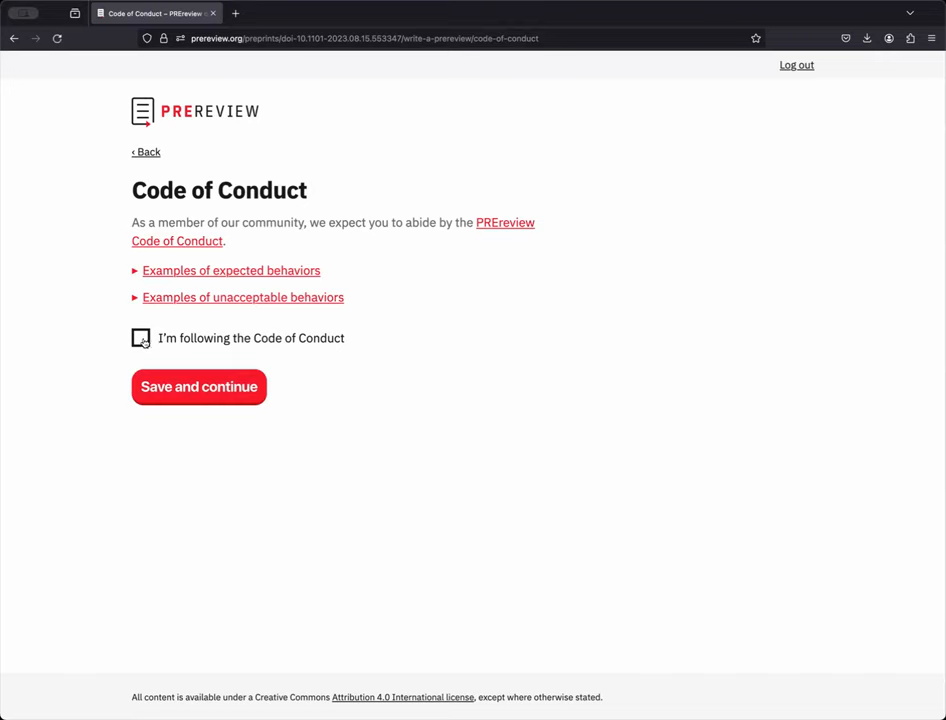
pyautogui.click(140, 337)
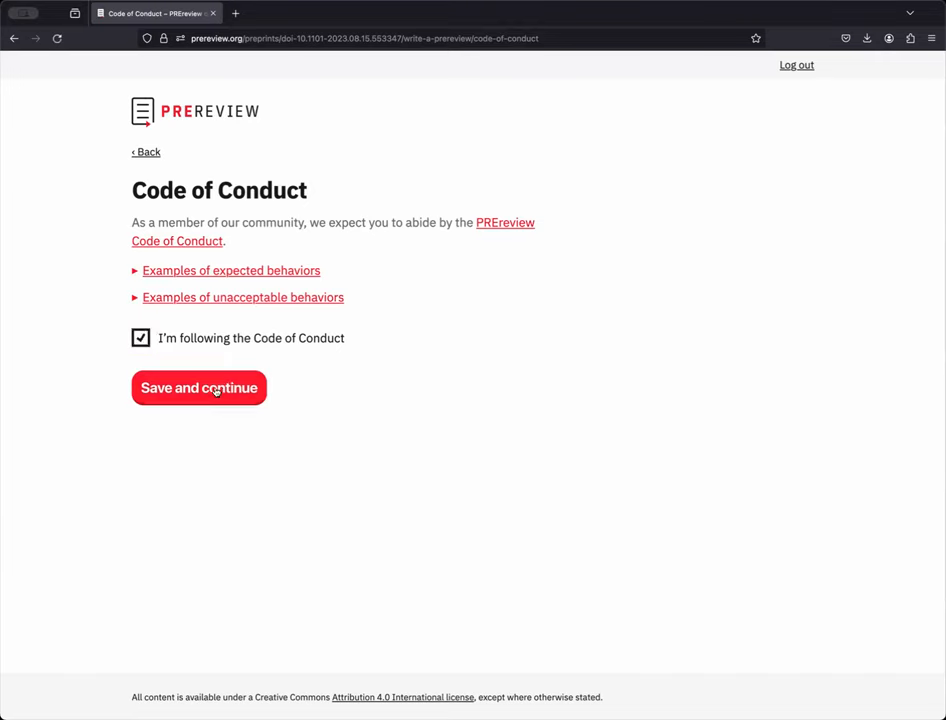
pyautogui.click(198, 388)
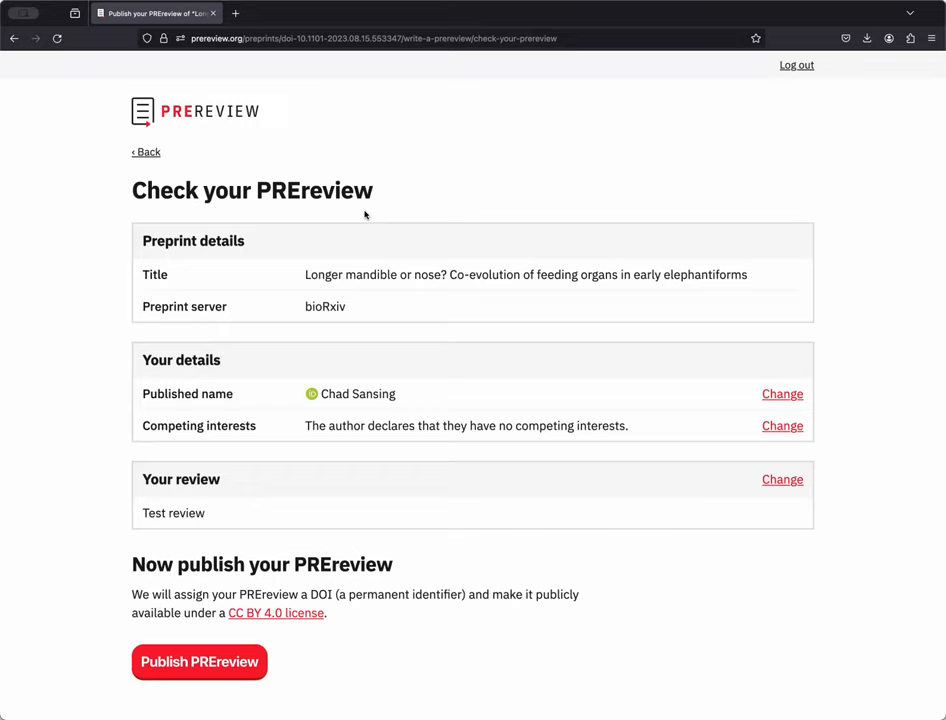
pyautogui.moveTo(747, 403)
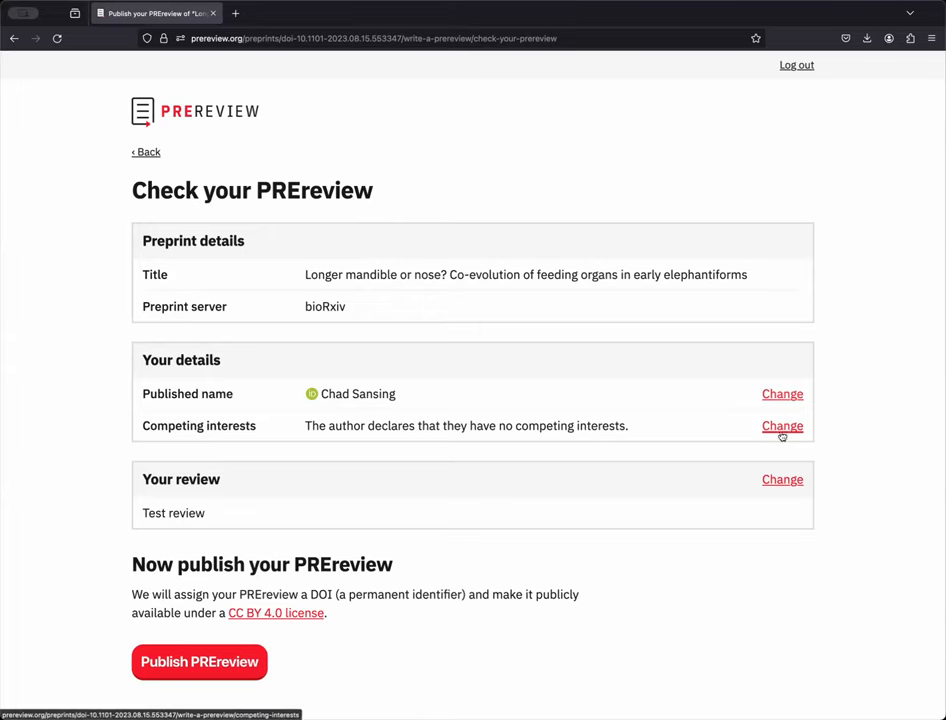
pyautogui.moveTo(504, 378)
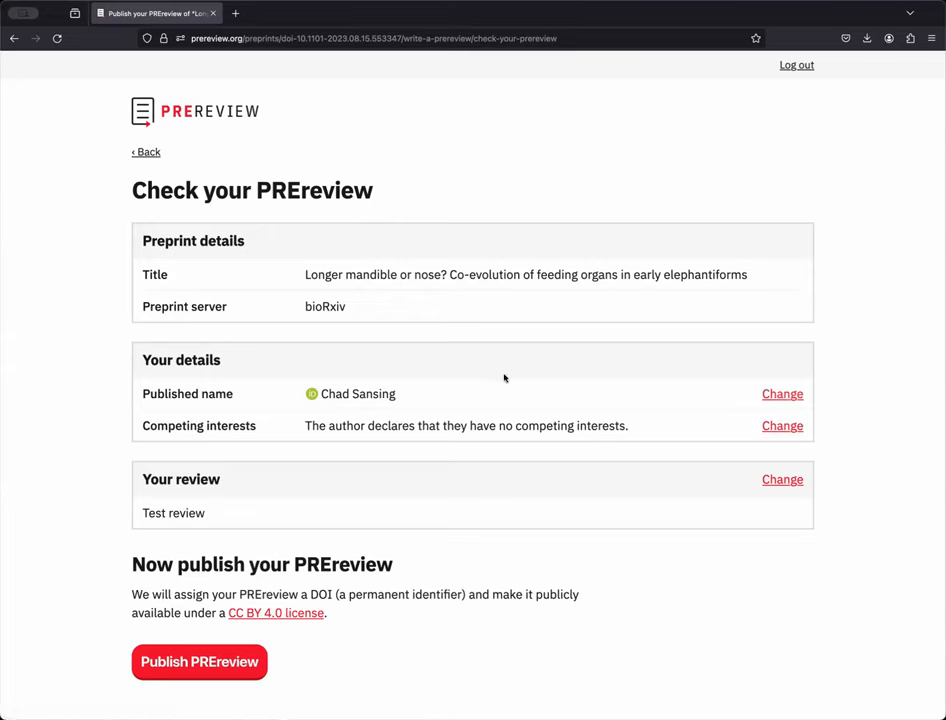
pyautogui.moveTo(468, 391)
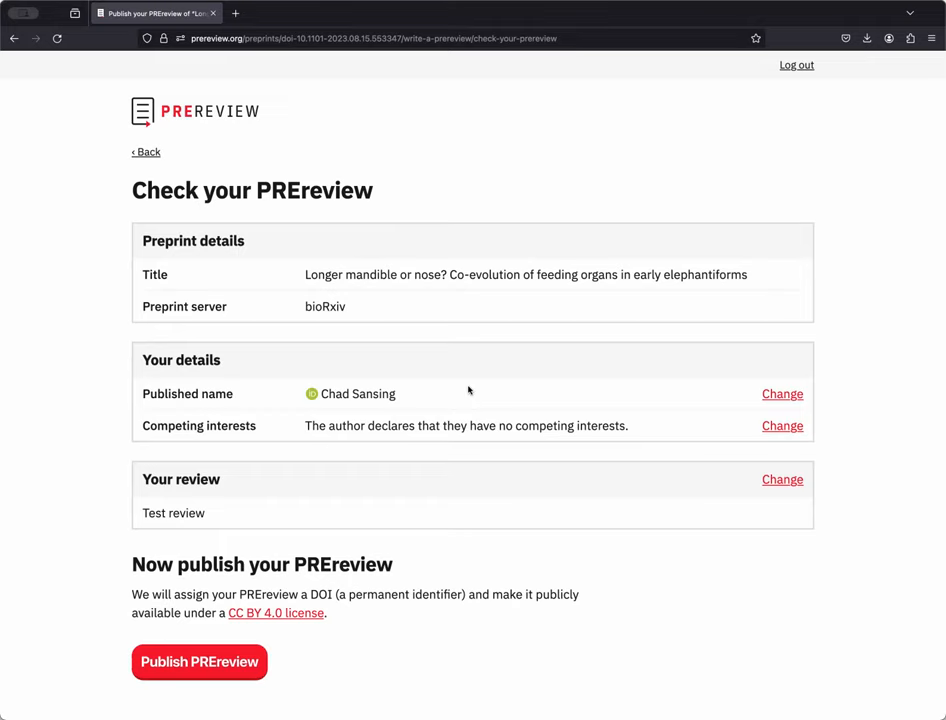
pyautogui.moveTo(658, 429)
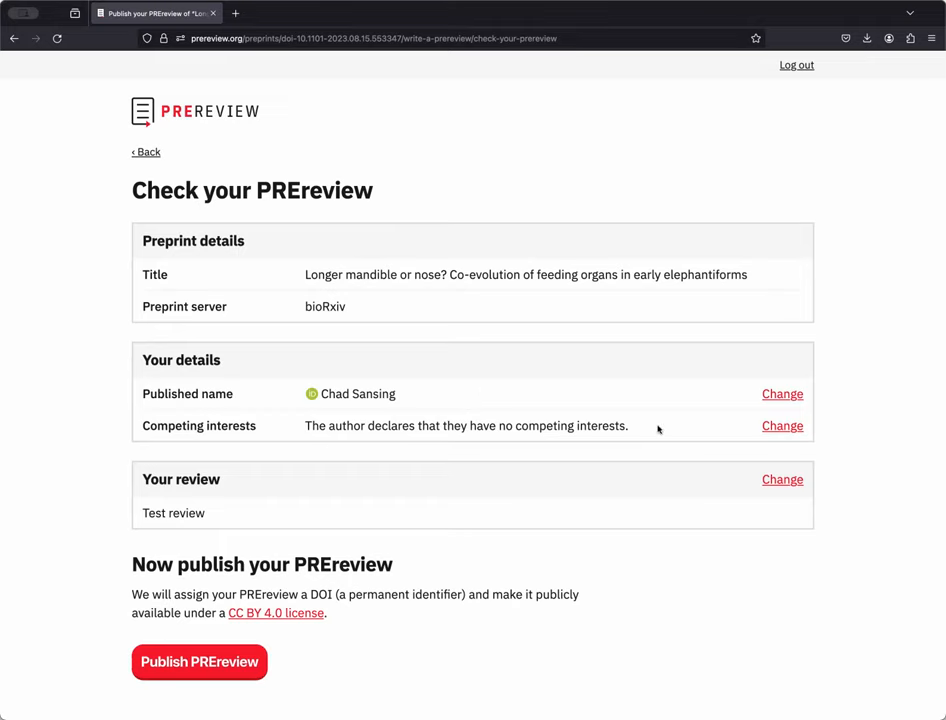
pyautogui.moveTo(675, 456)
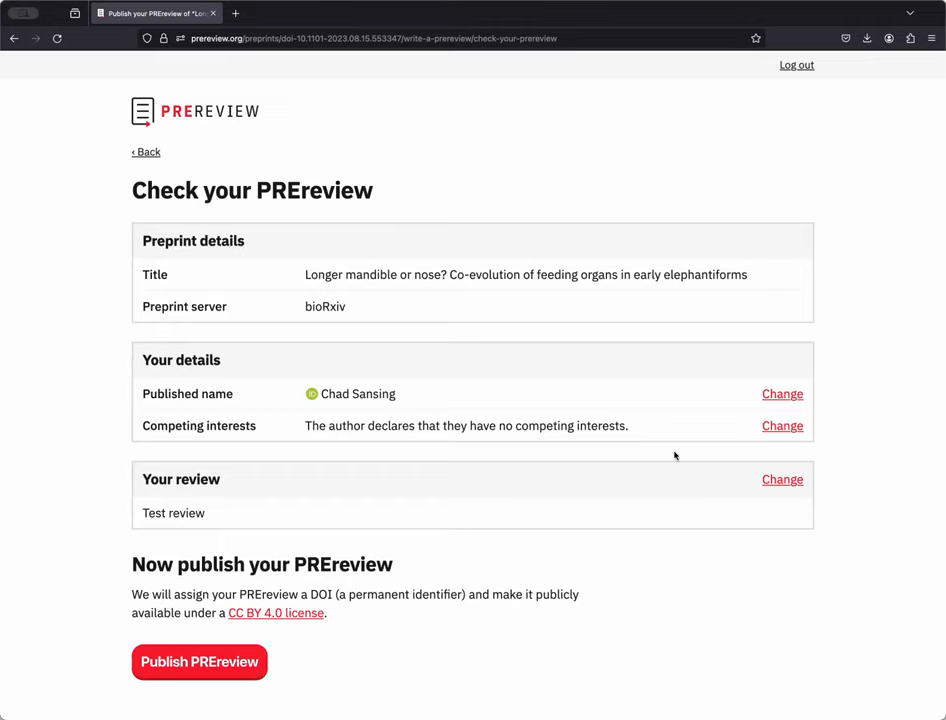
pyautogui.moveTo(682, 445)
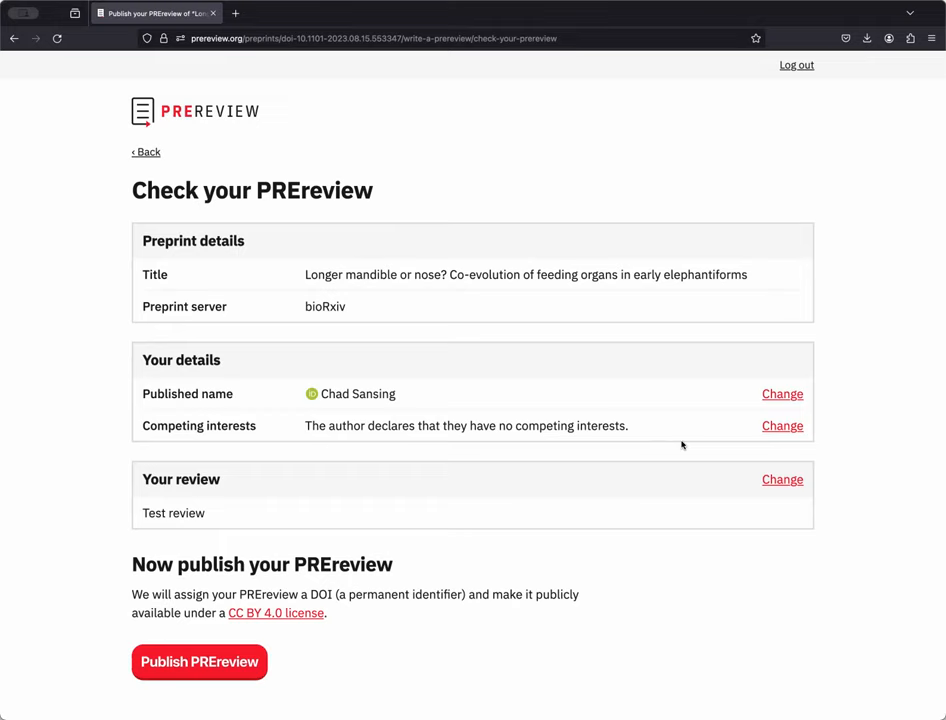
pyautogui.moveTo(712, 532)
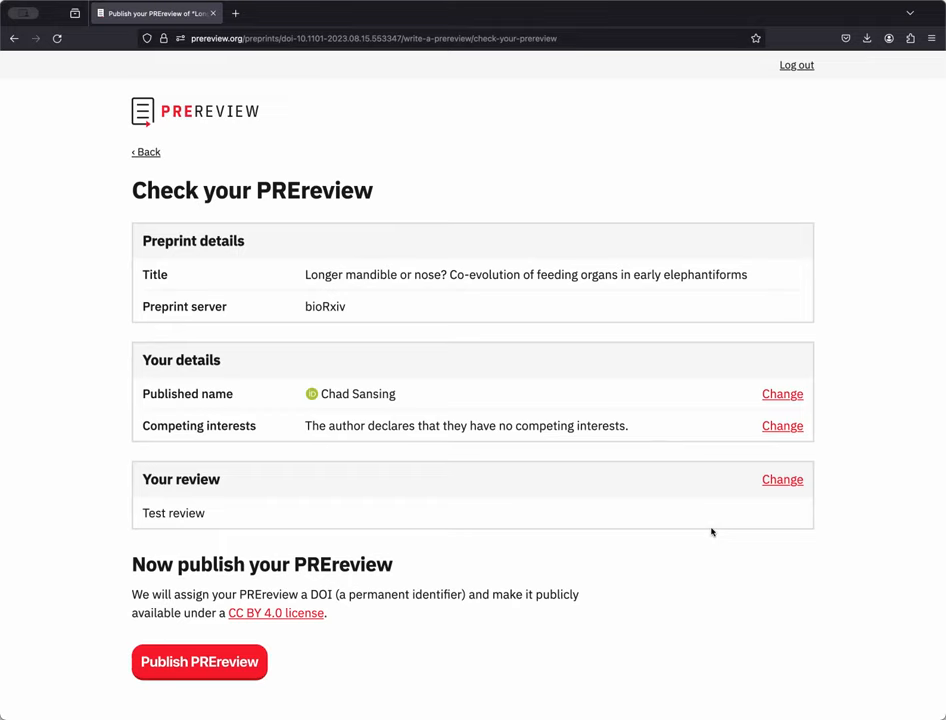
pyautogui.moveTo(266, 480)
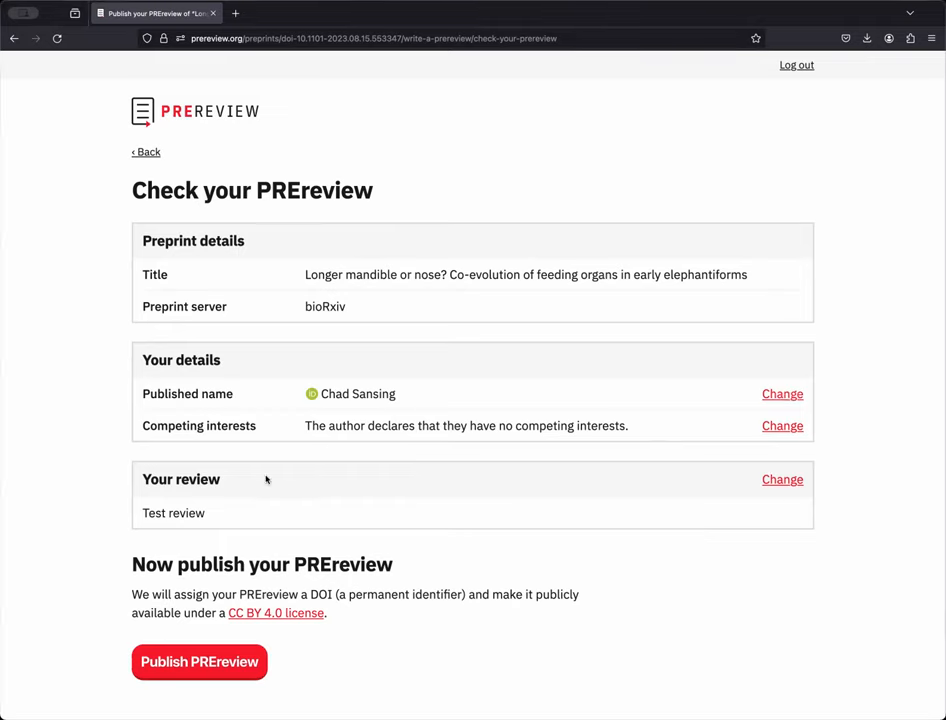
pyautogui.moveTo(392, 491)
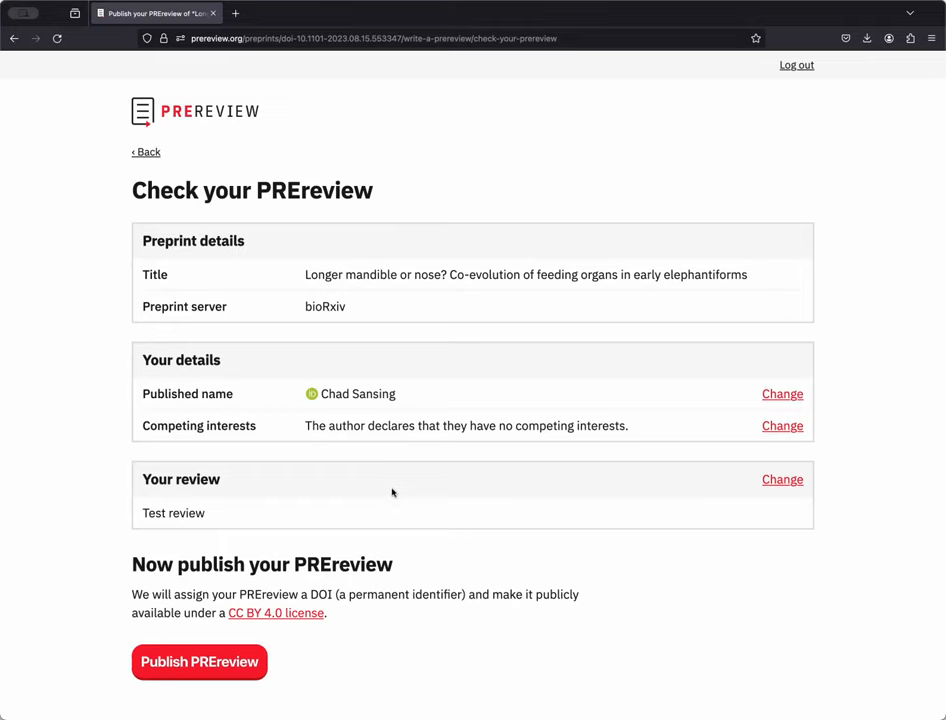
pyautogui.moveTo(400, 525)
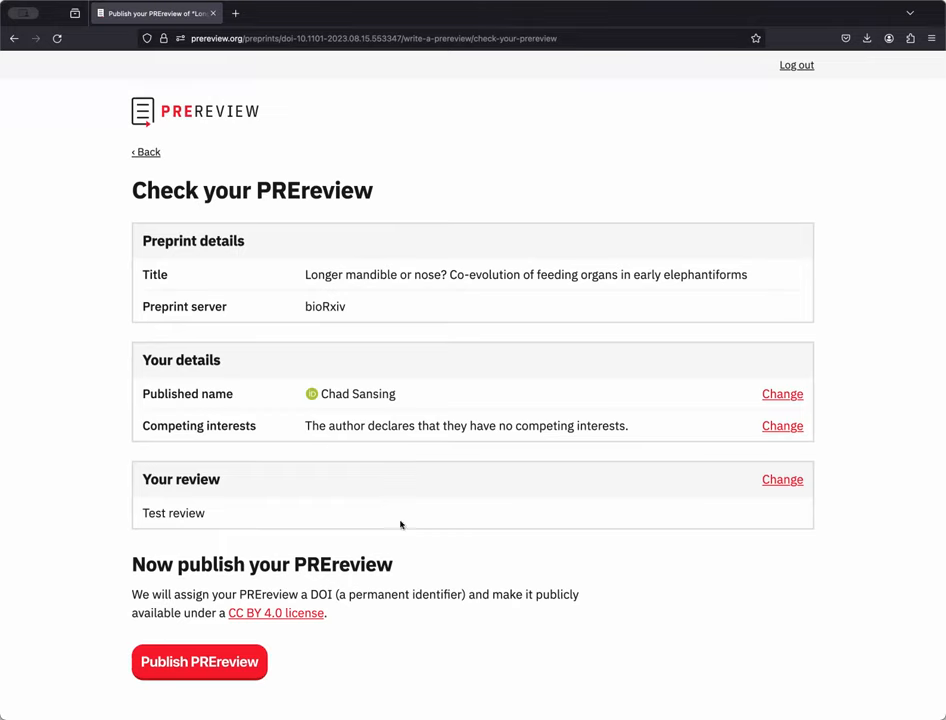
pyautogui.moveTo(420, 580)
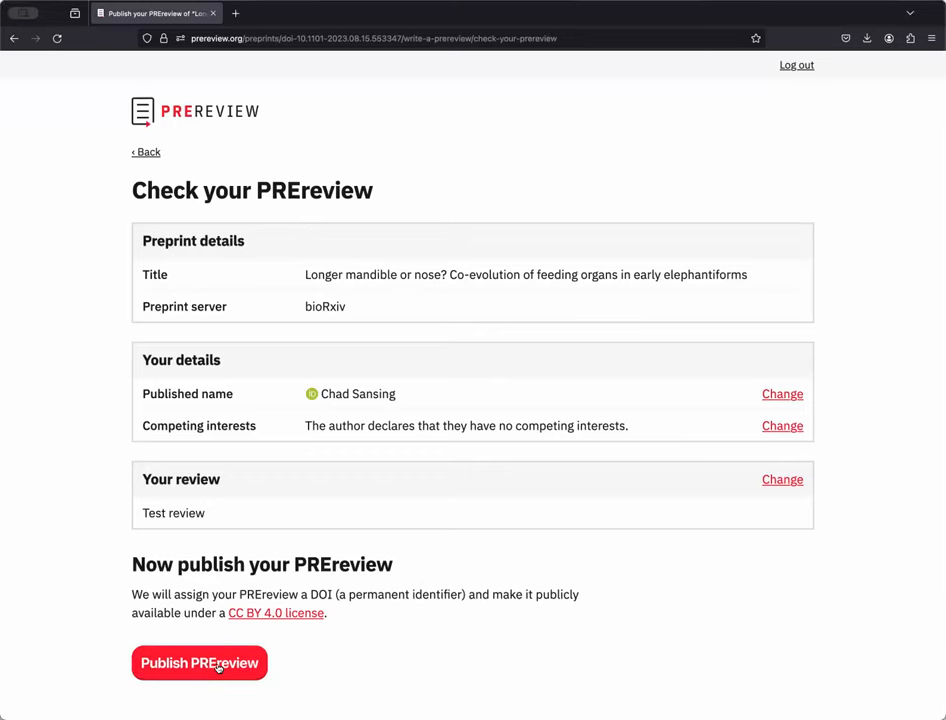
# Step: Publish the PREreview, receiving DOI 10.5281/zenodo.10564985, and return to the preprint's page
pyautogui.click(199, 662)
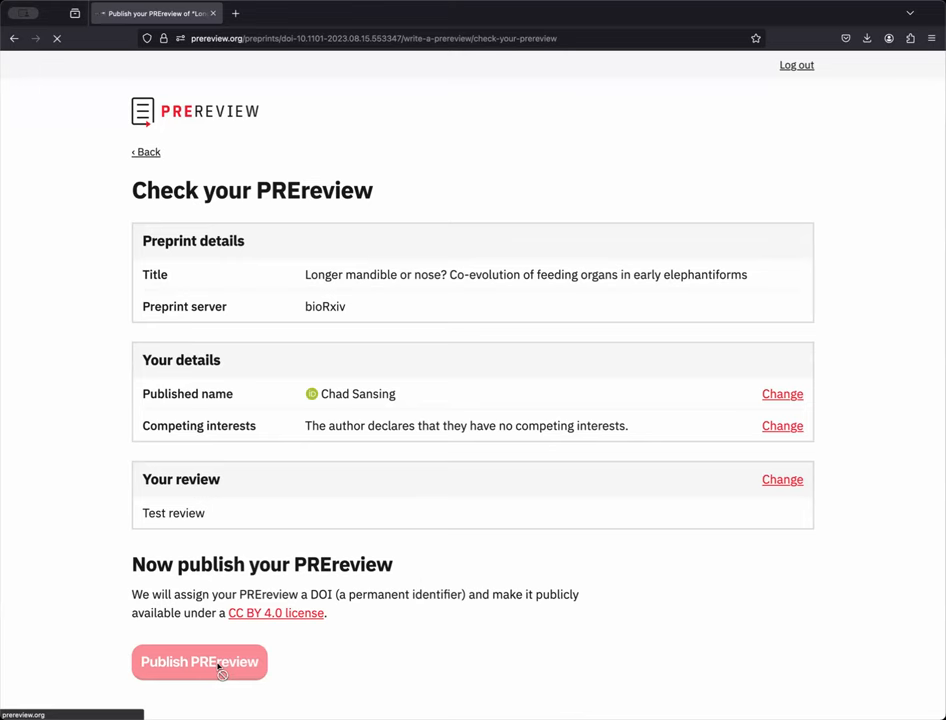
pyautogui.click(199, 662)
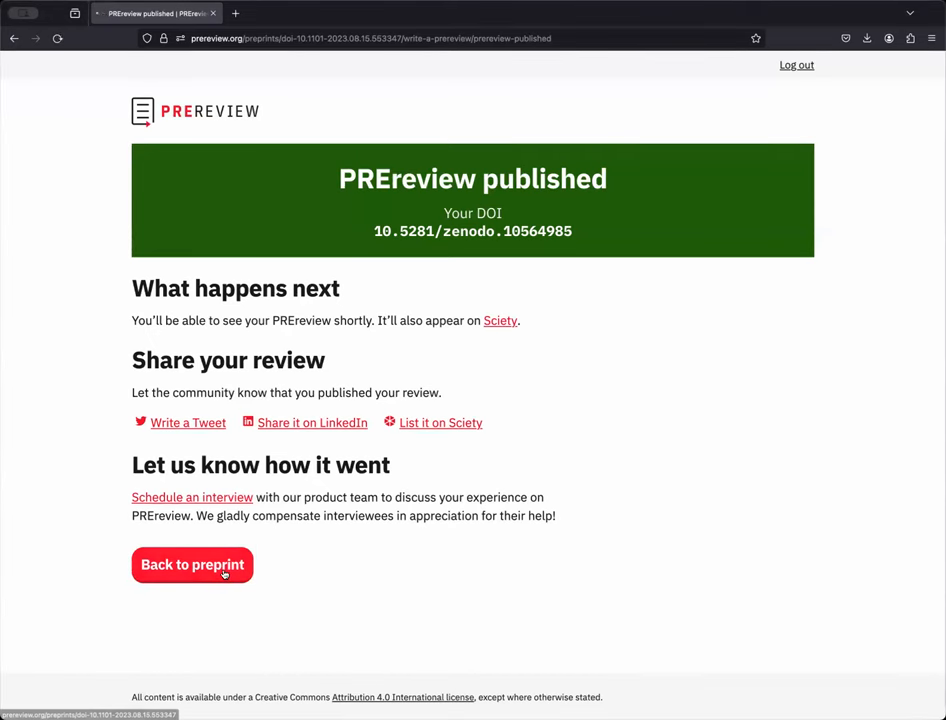
pyautogui.click(192, 565)
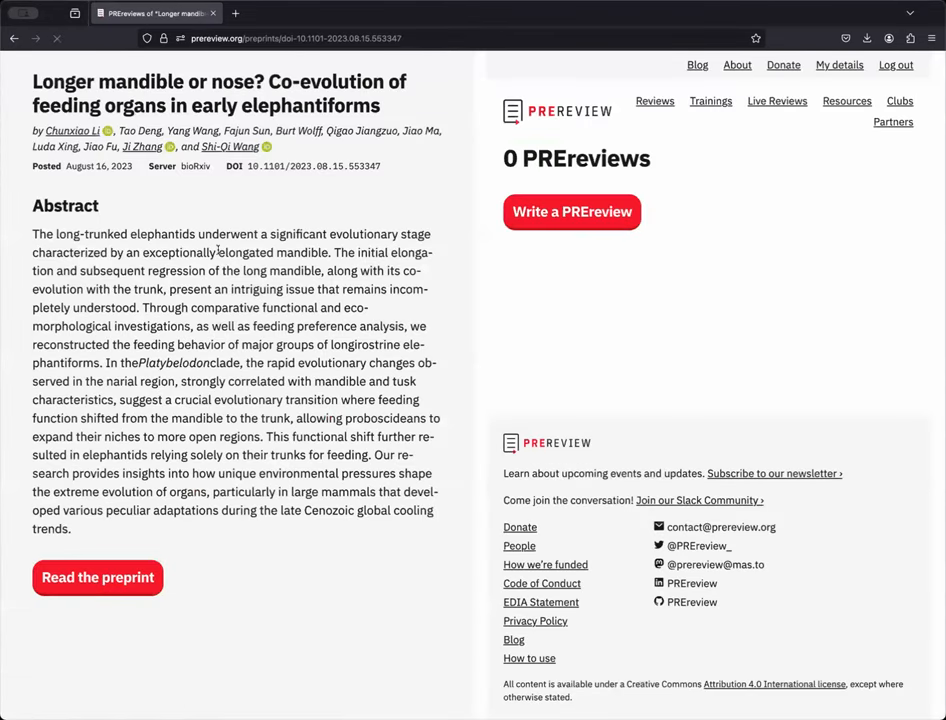